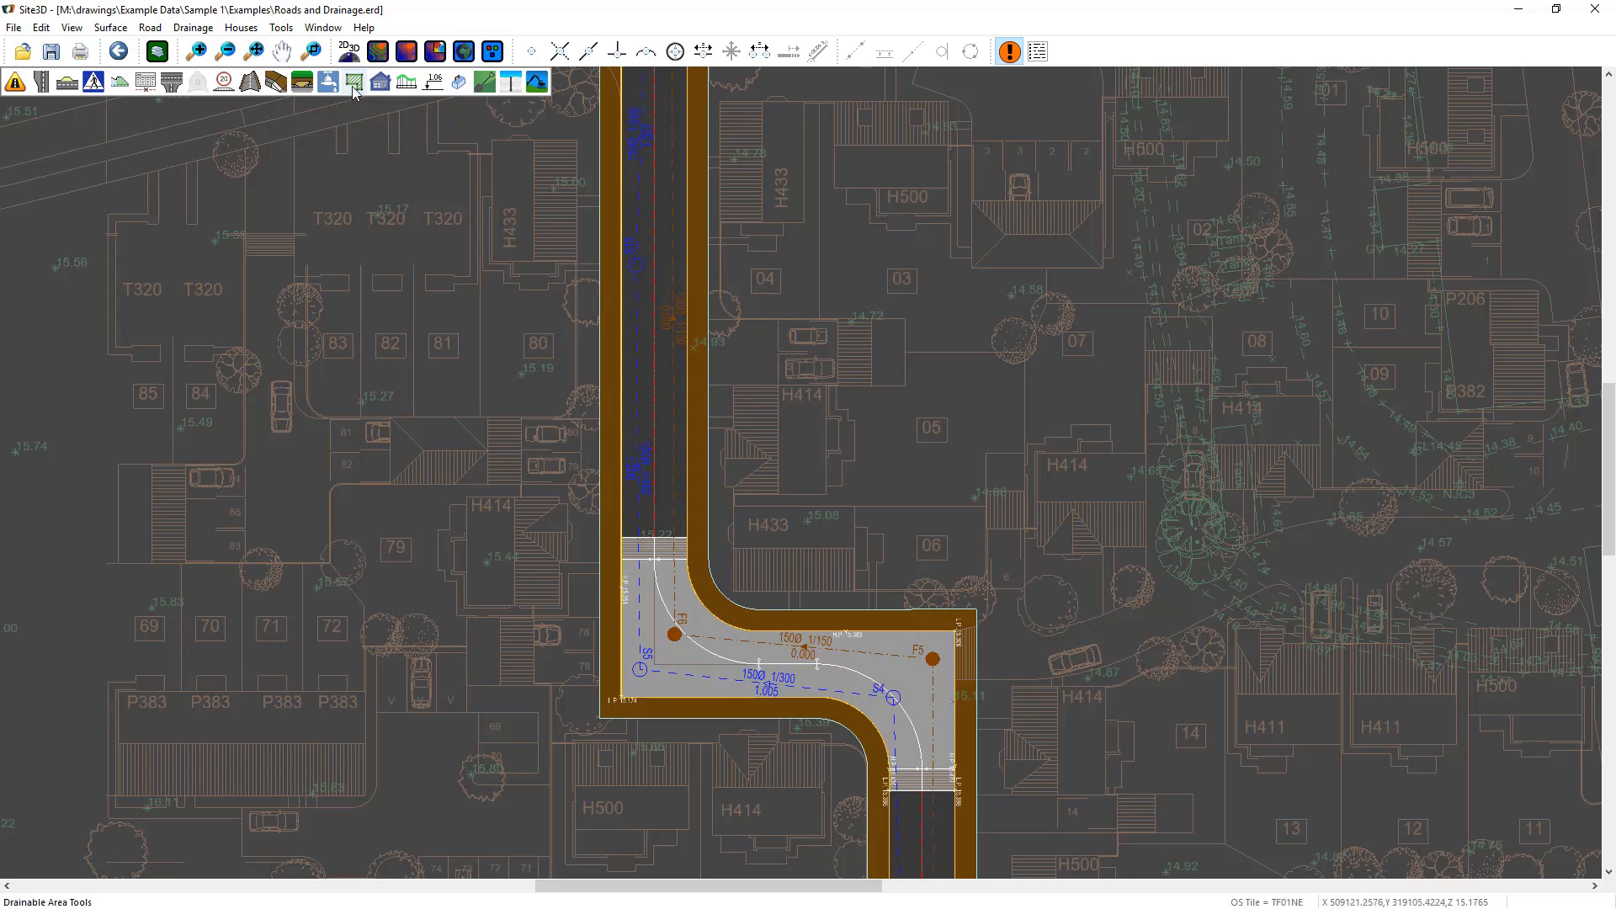
Step: Outline a 71.59 m² drainable area (1.007) around the H433 house pad
{"action": "left_click", "coordinate": [352, 82]}
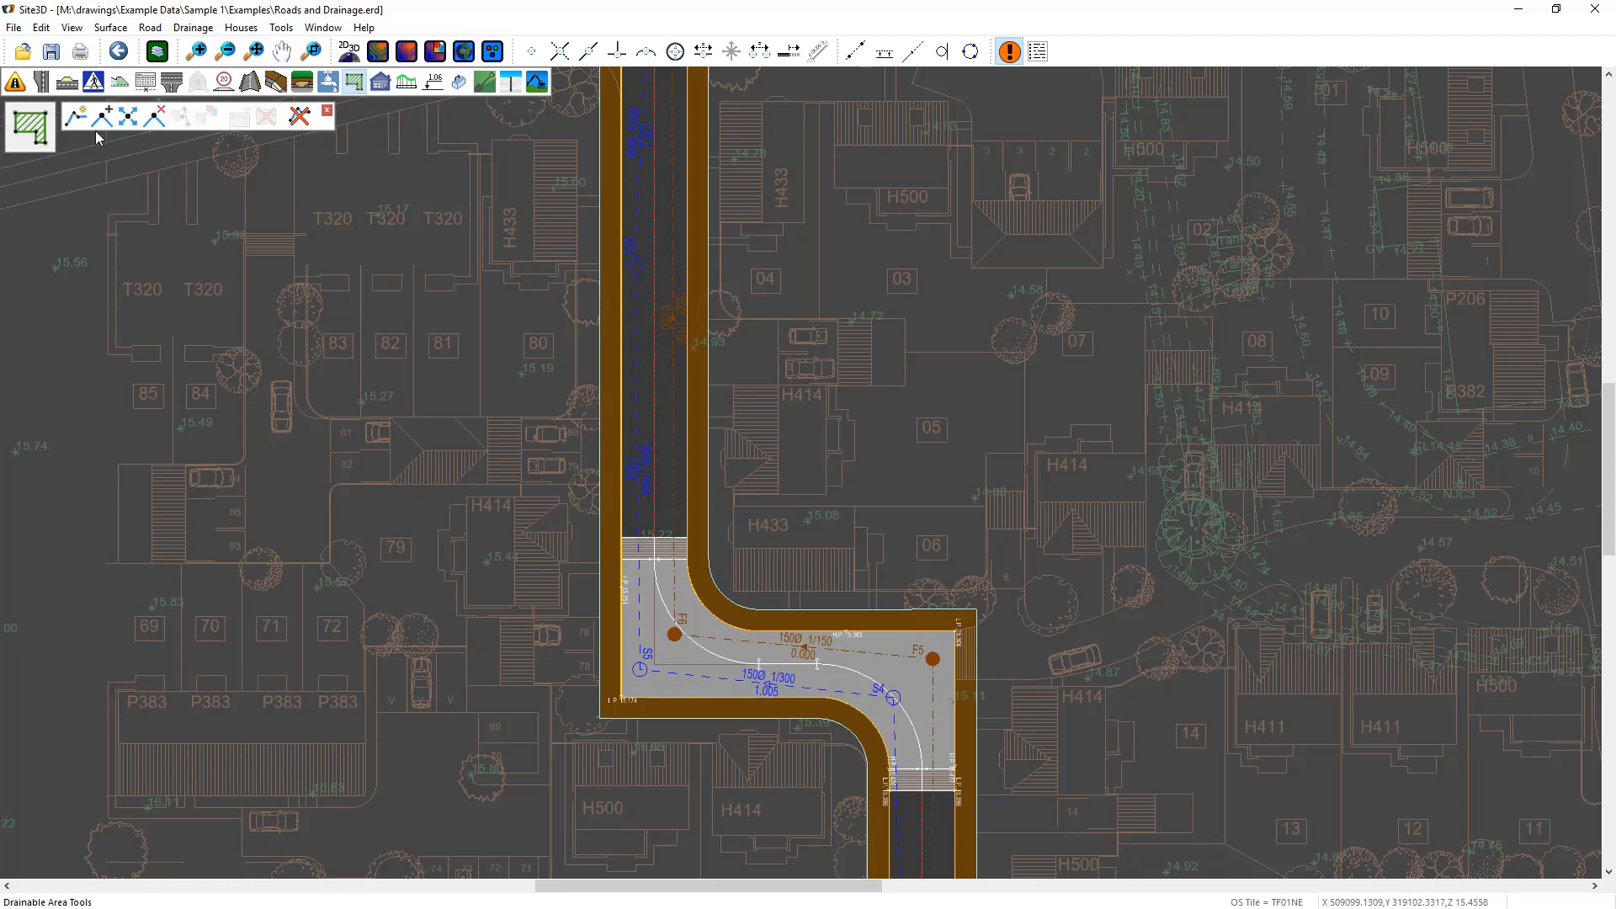
{"action": "left_click", "coordinate": [72, 116]}
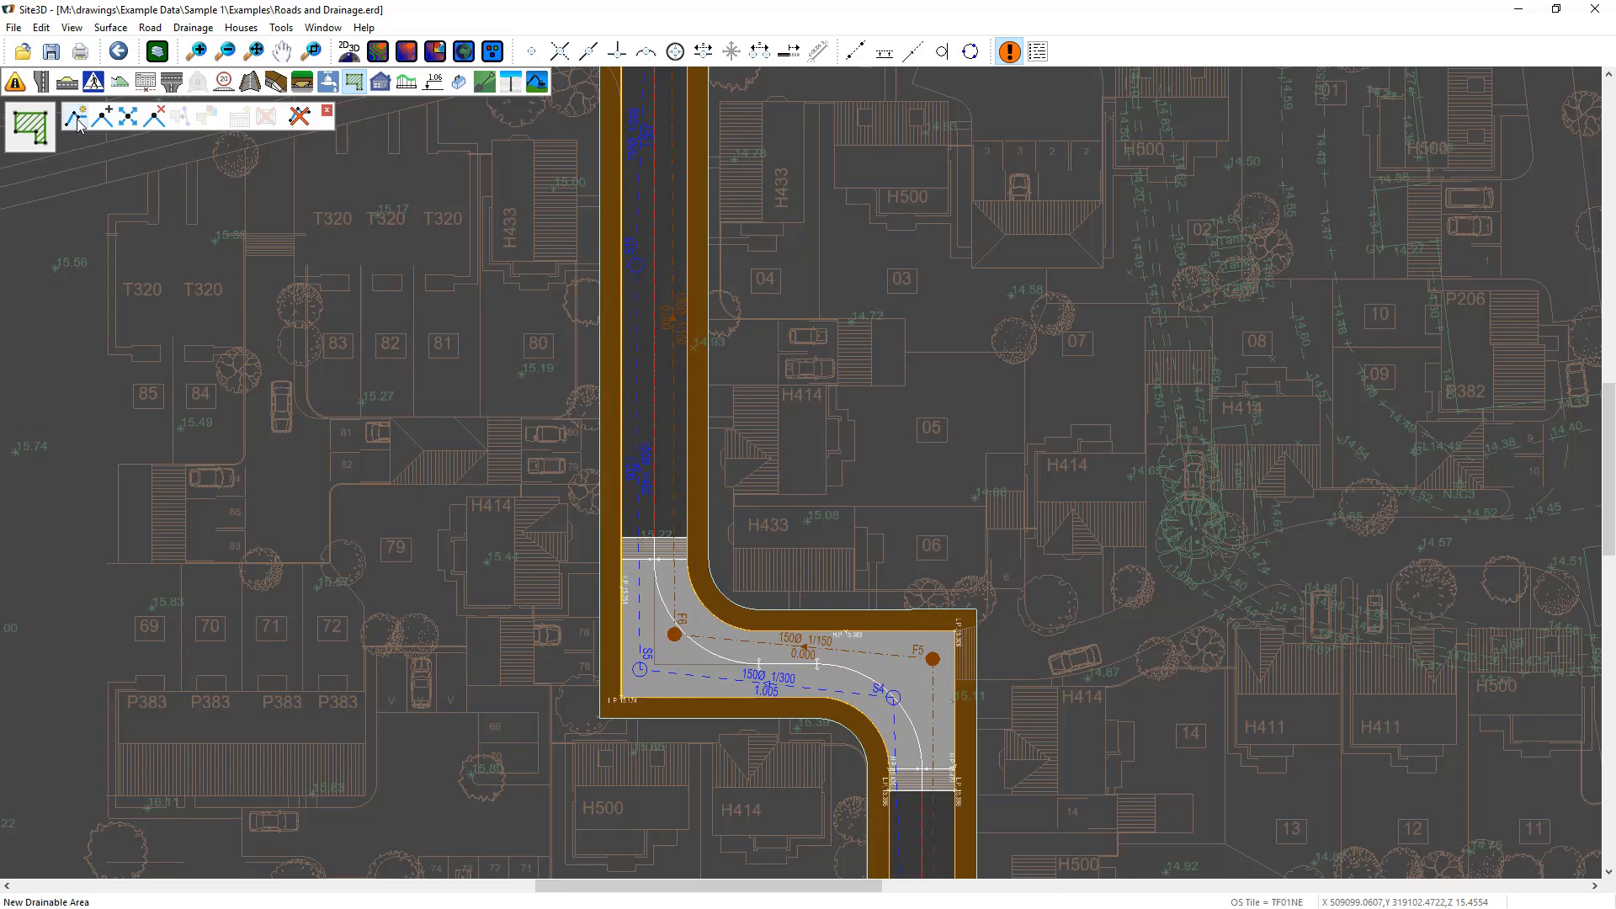
{"action": "left_click", "coordinate": [531, 51]}
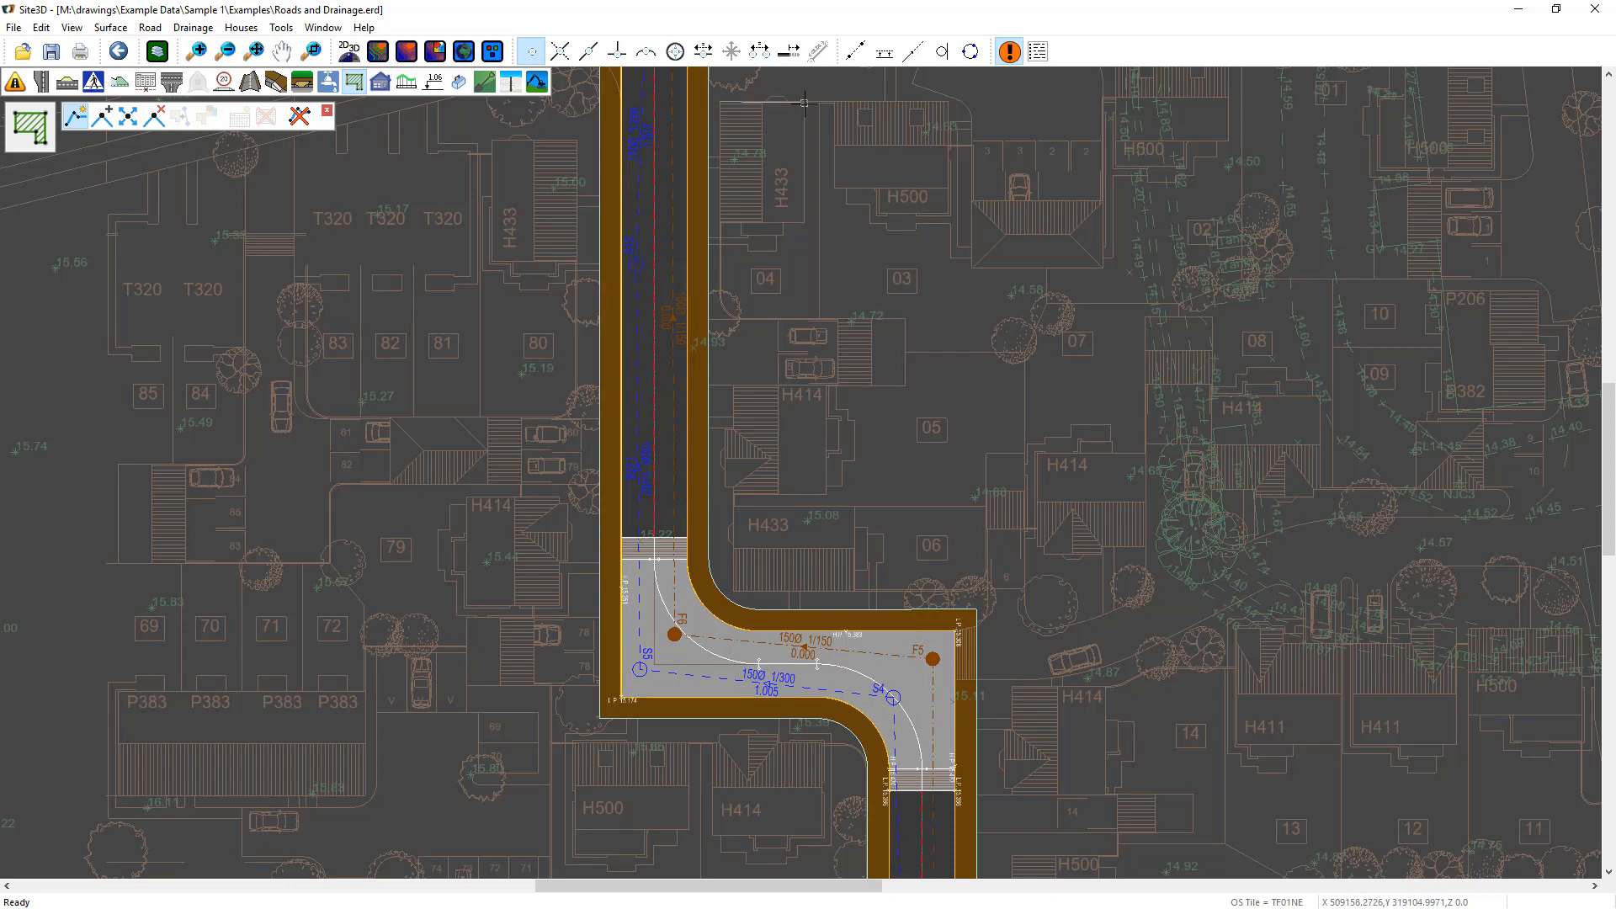
{"action": "mouse_move", "coordinate": [722, 219]}
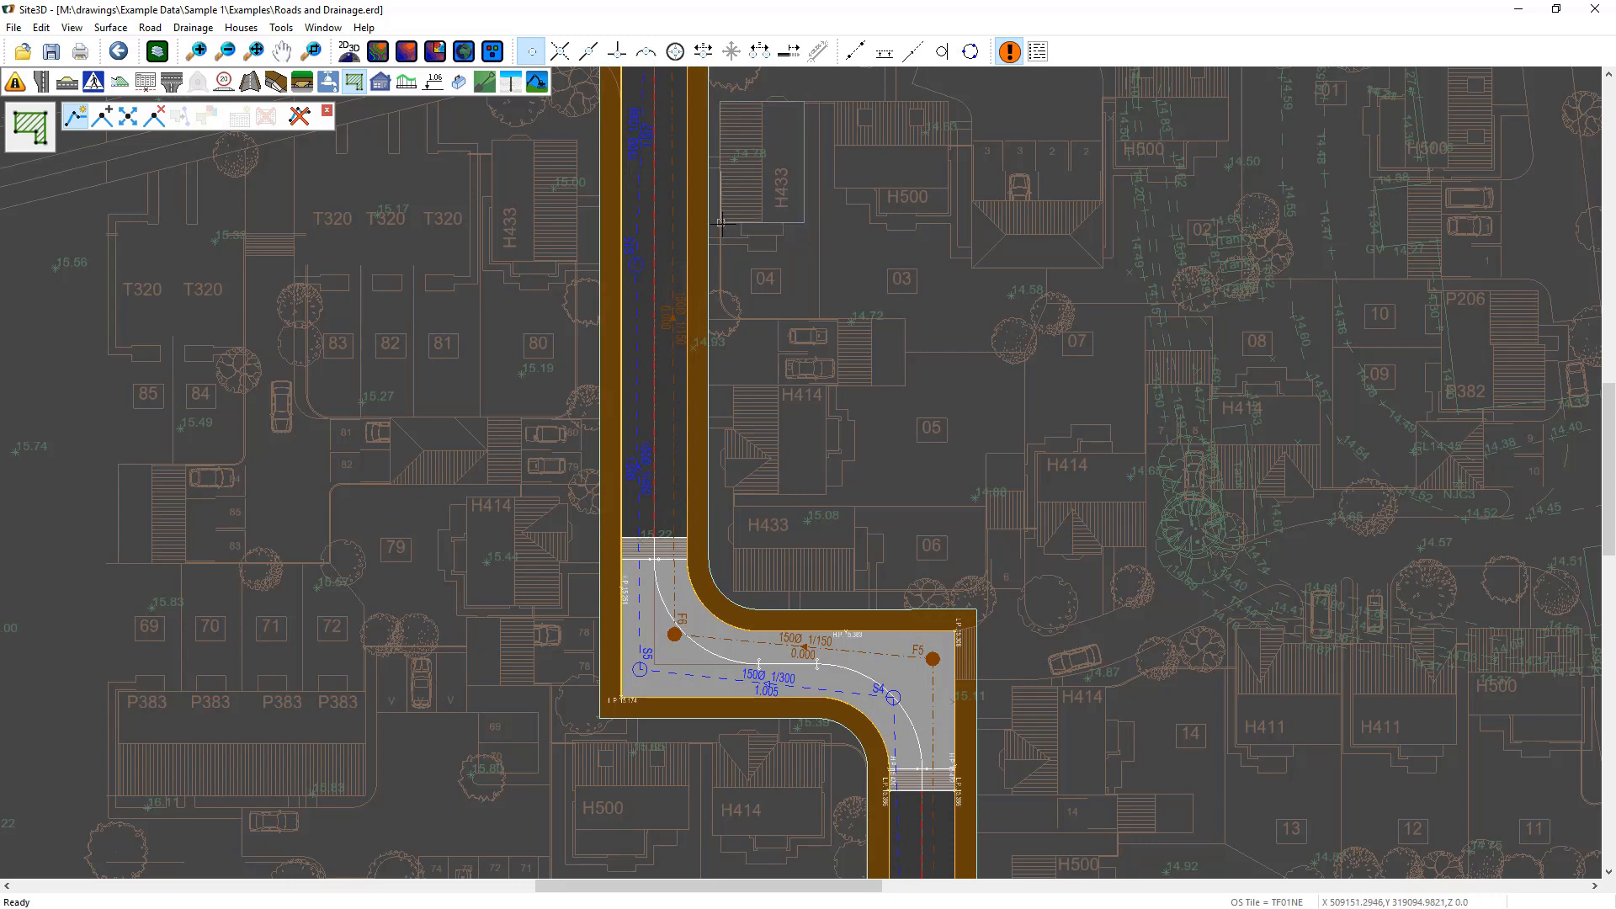
{"action": "right_click", "coordinate": [721, 222]}
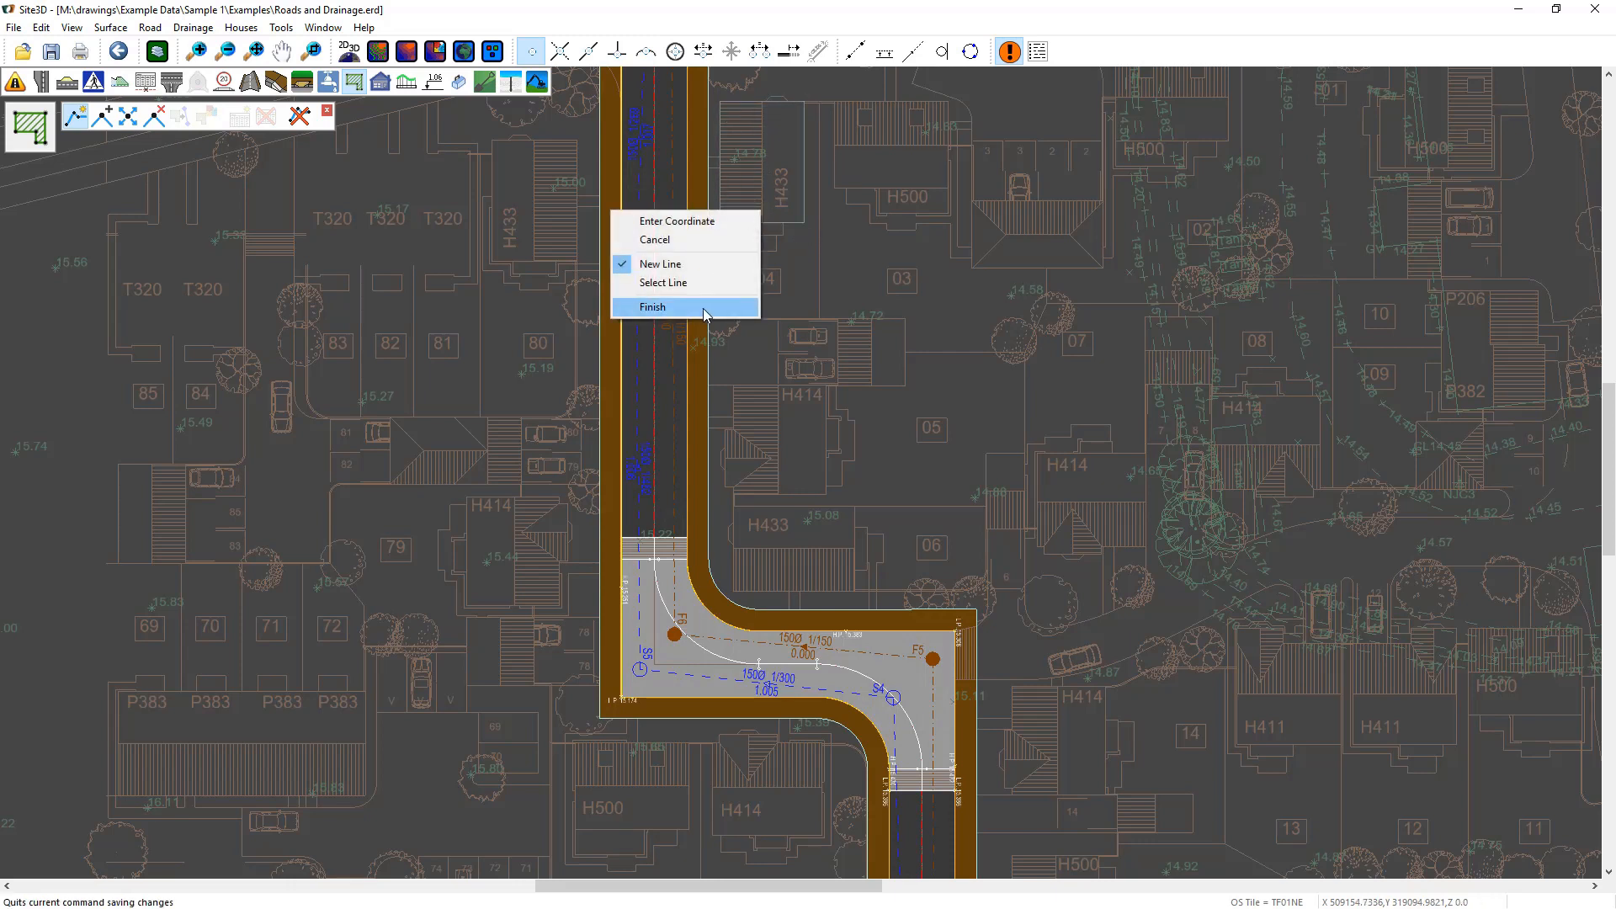
{"action": "left_click", "coordinate": [653, 307]}
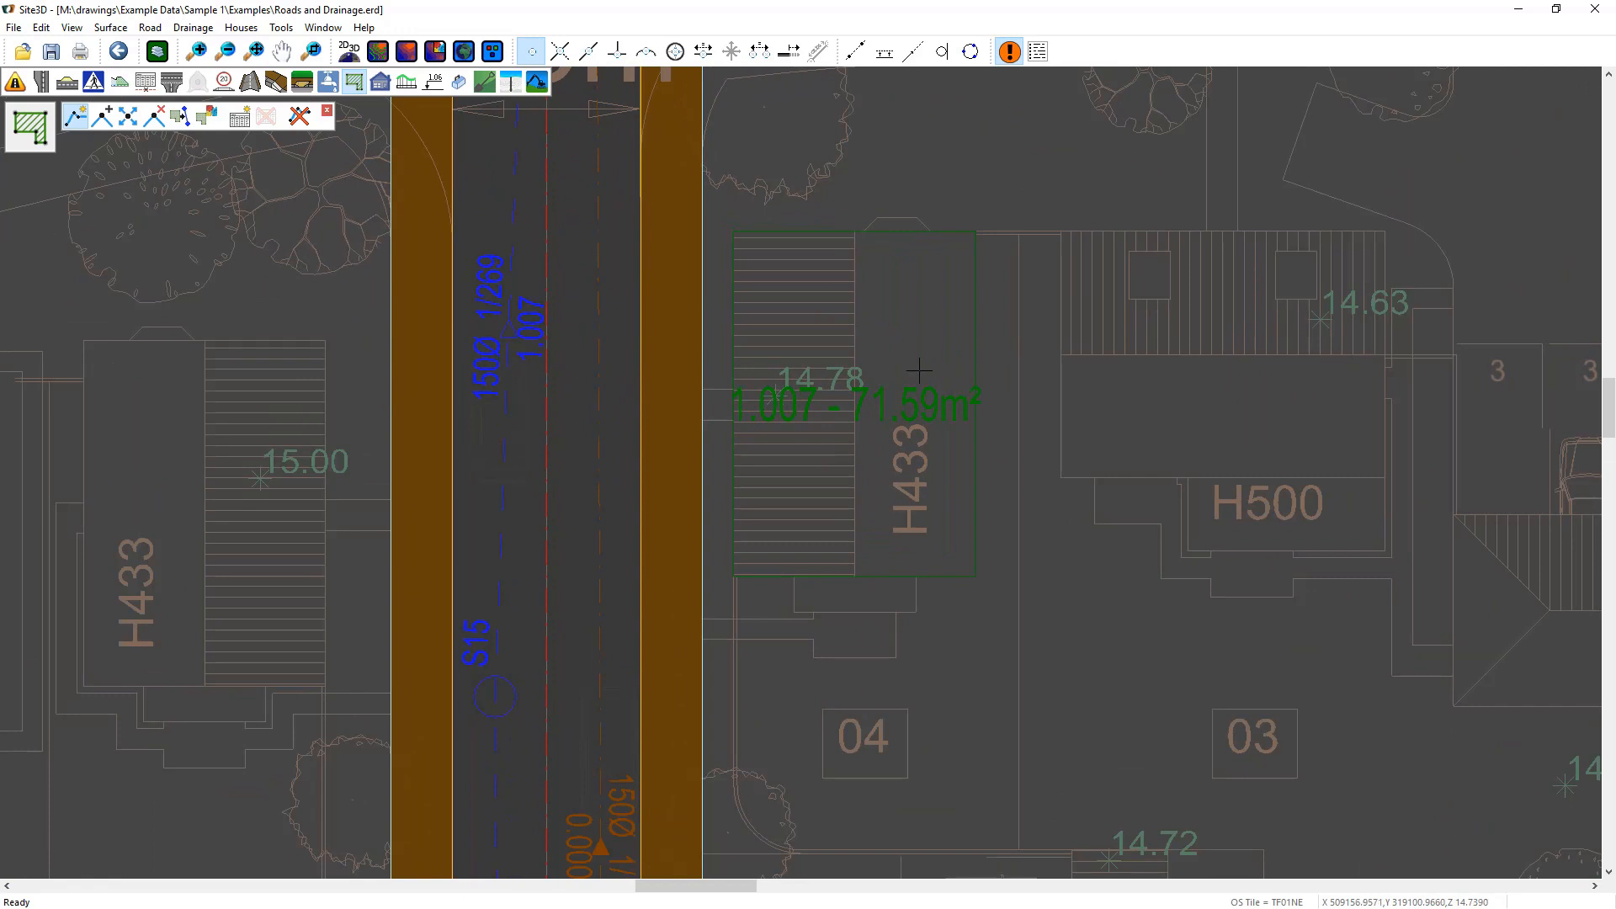
{"action": "mouse_move", "coordinate": [948, 440]}
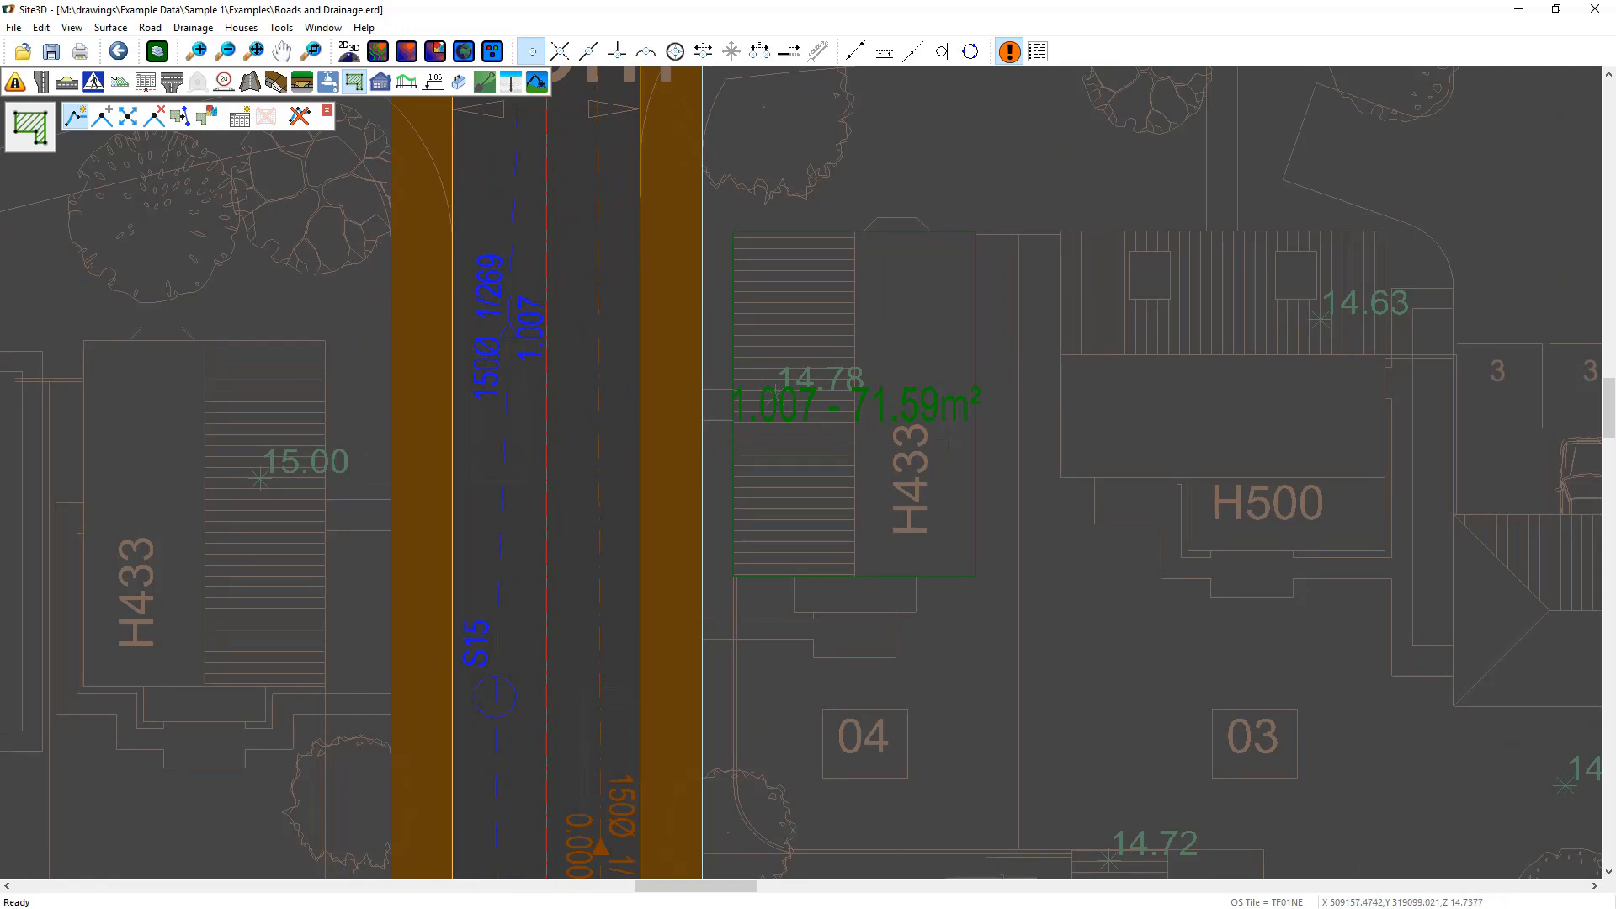
{"action": "mouse_move", "coordinate": [807, 384]}
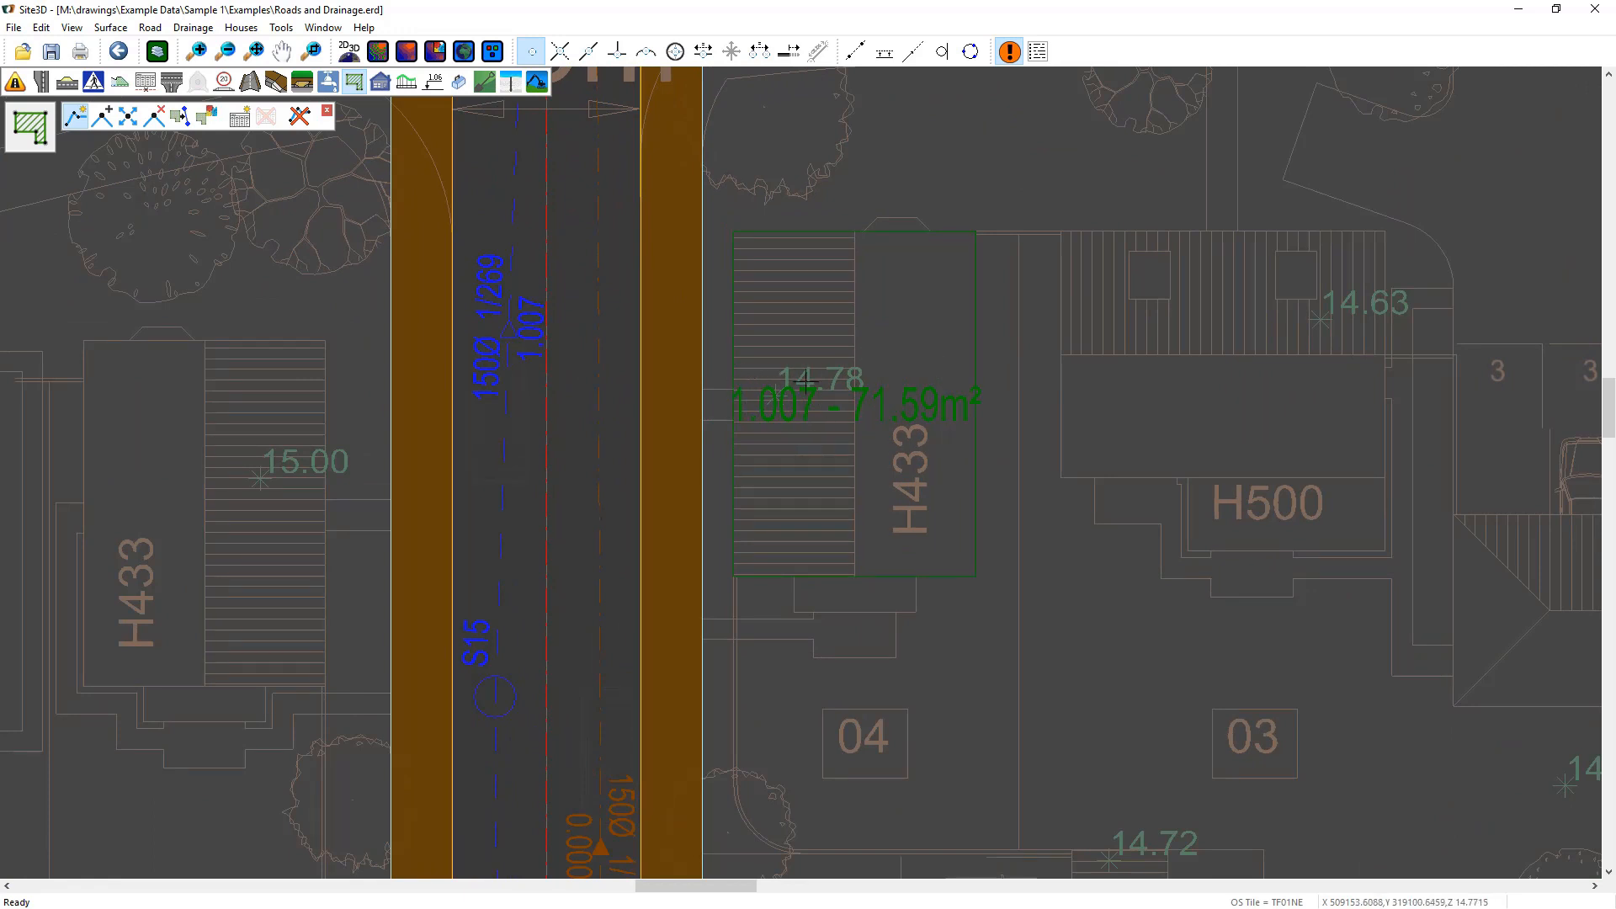
{"action": "mouse_move", "coordinate": [644, 373]}
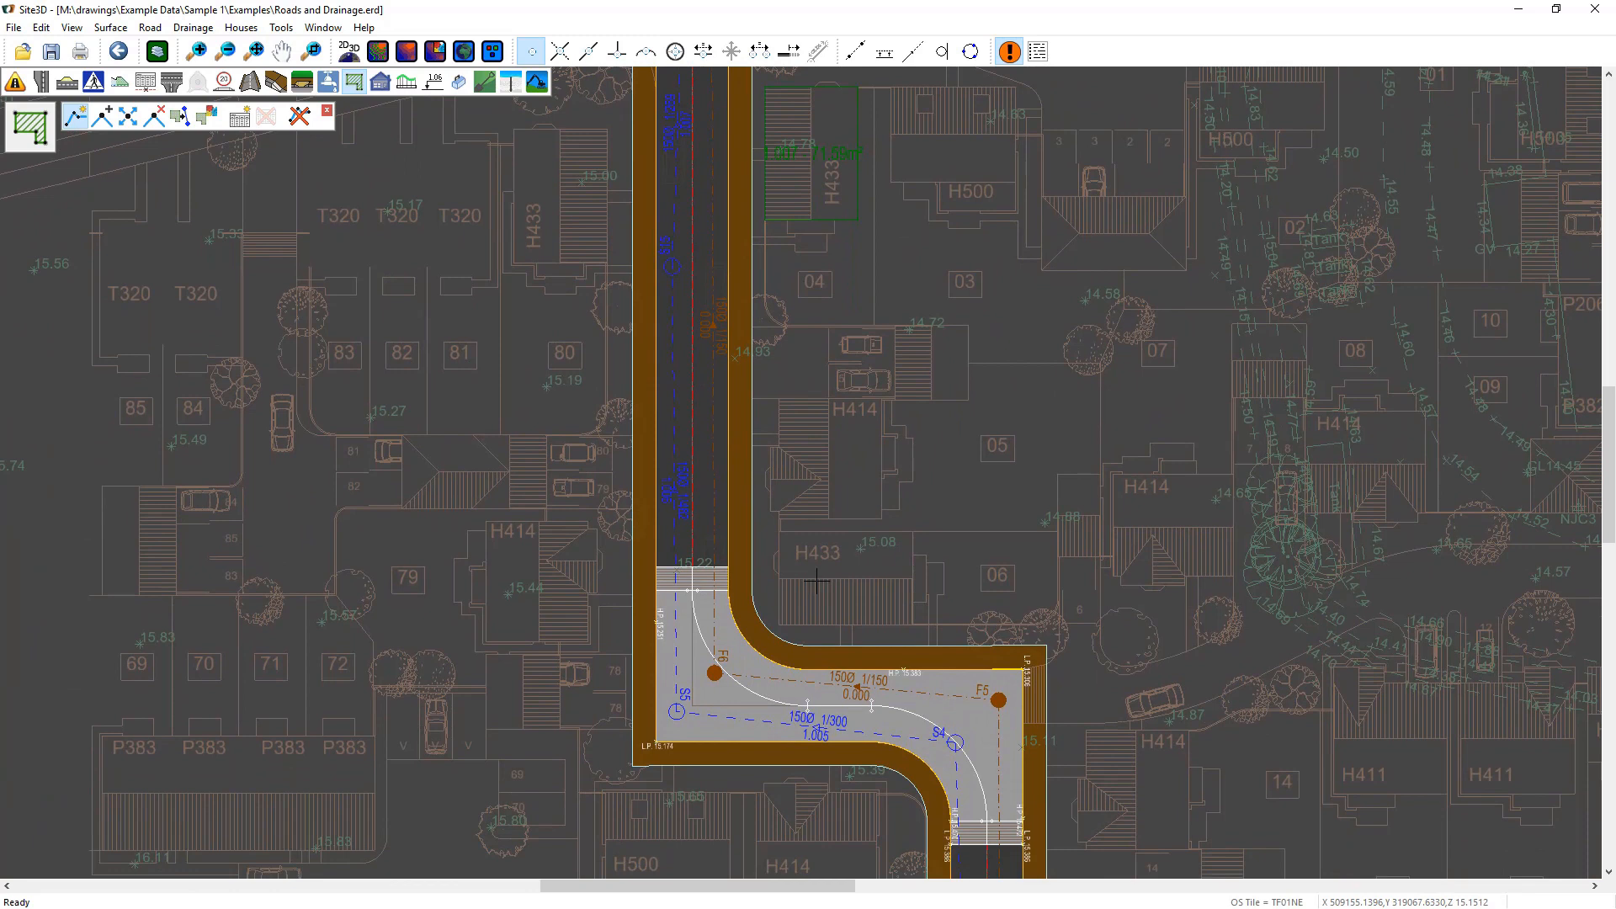
{"action": "mouse_move", "coordinate": [889, 409]}
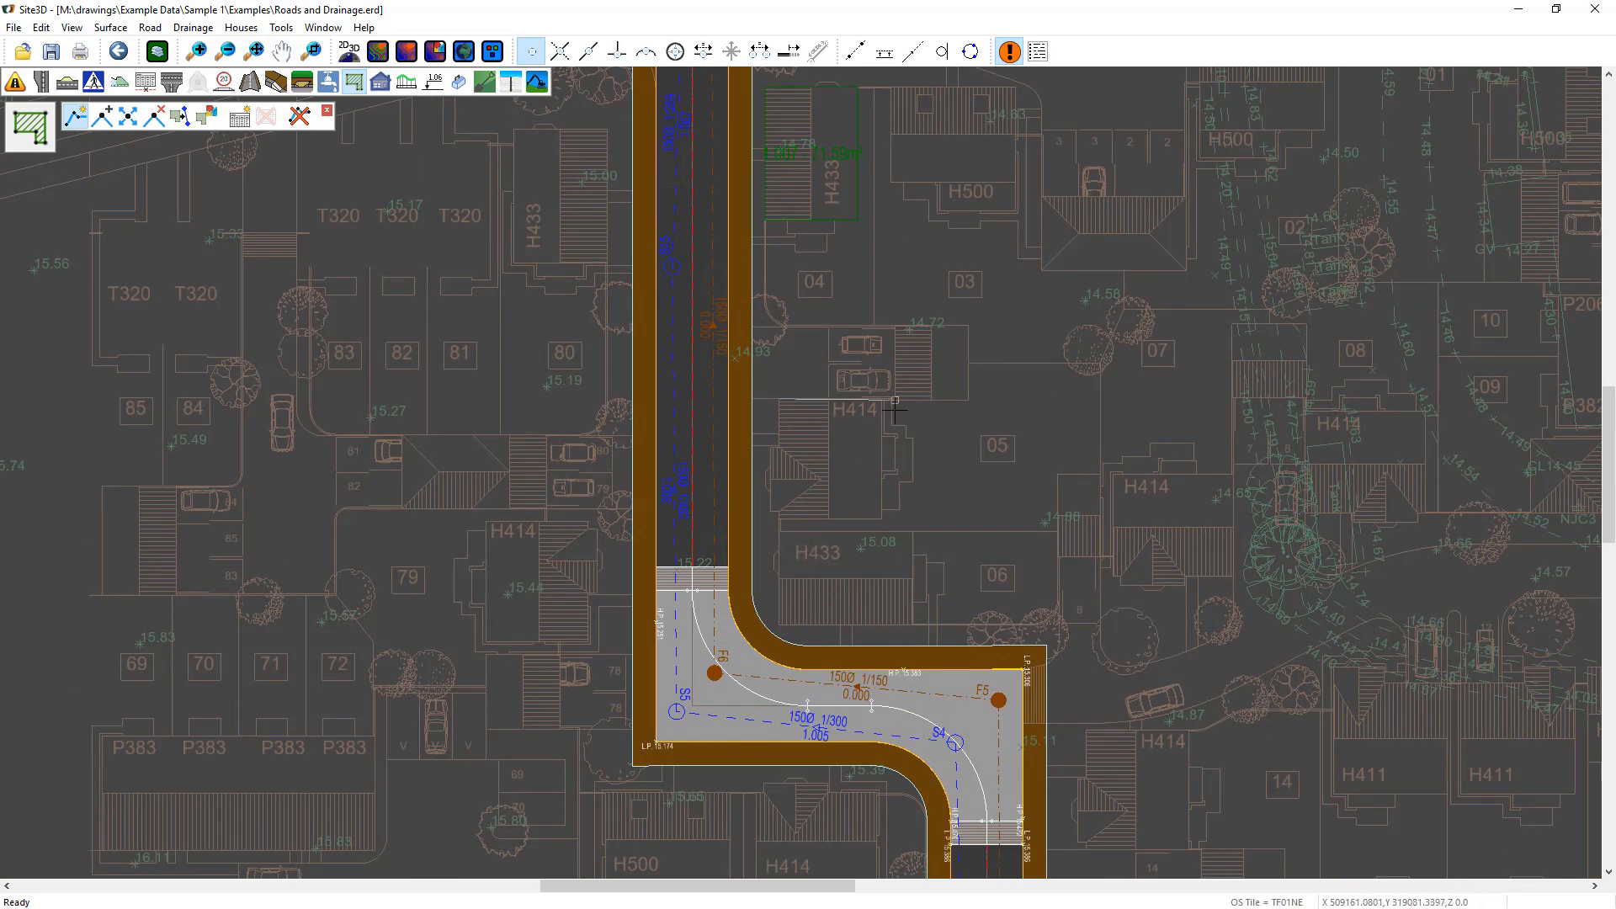
{"action": "mouse_move", "coordinate": [894, 506]}
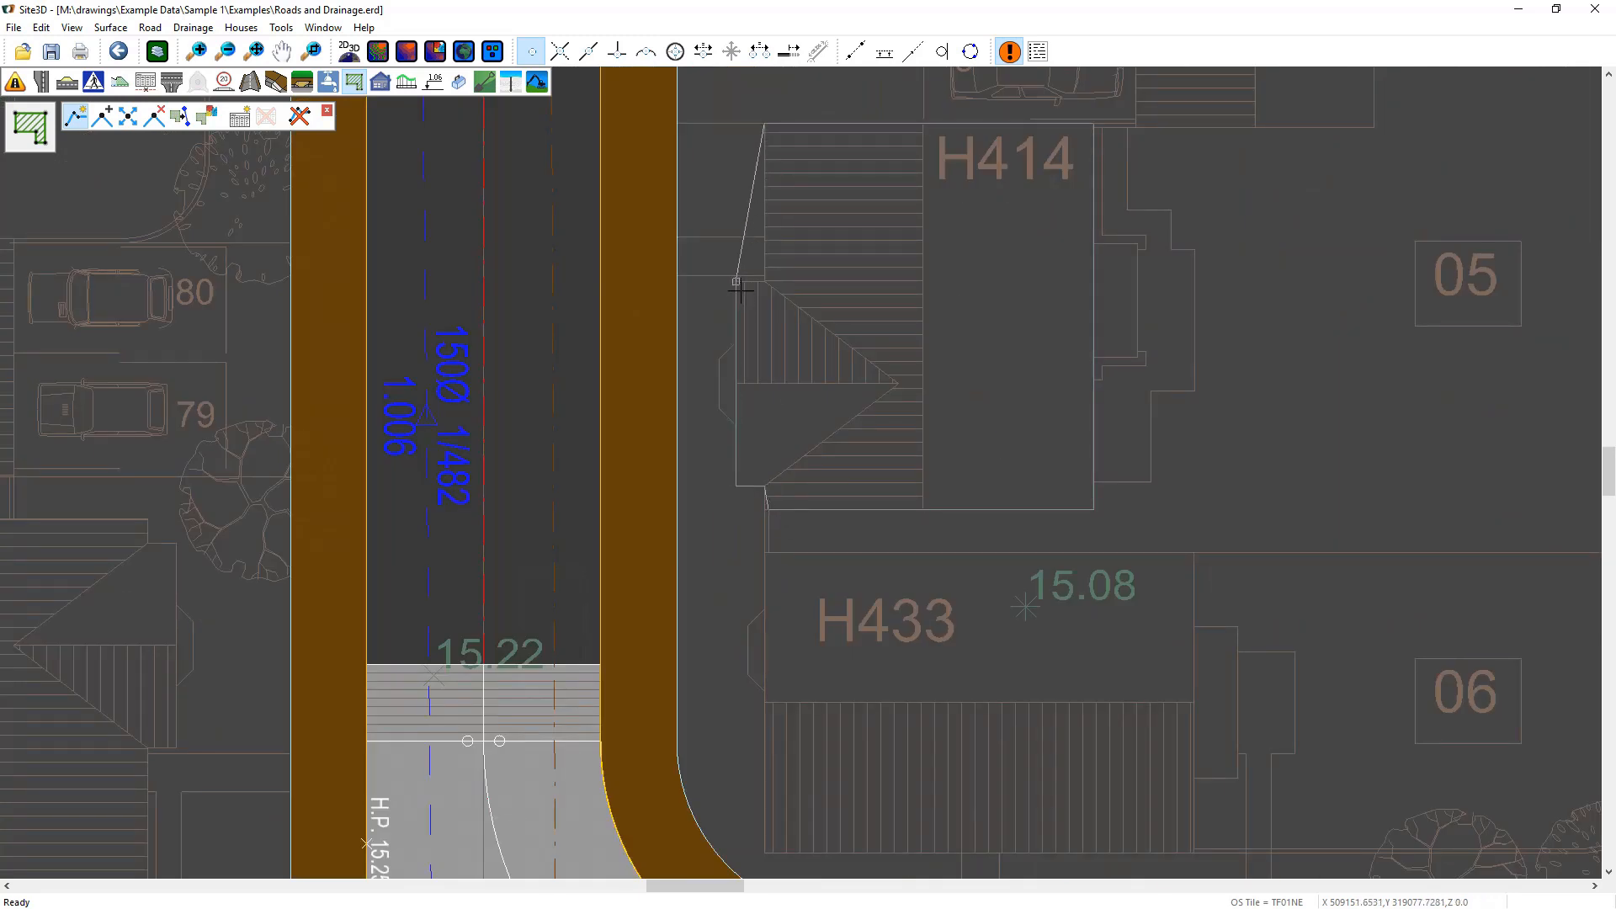
Step: Right-click to finish the house-pad area outline draining to pipe 1.006
{"action": "right_click", "coordinate": [737, 284]}
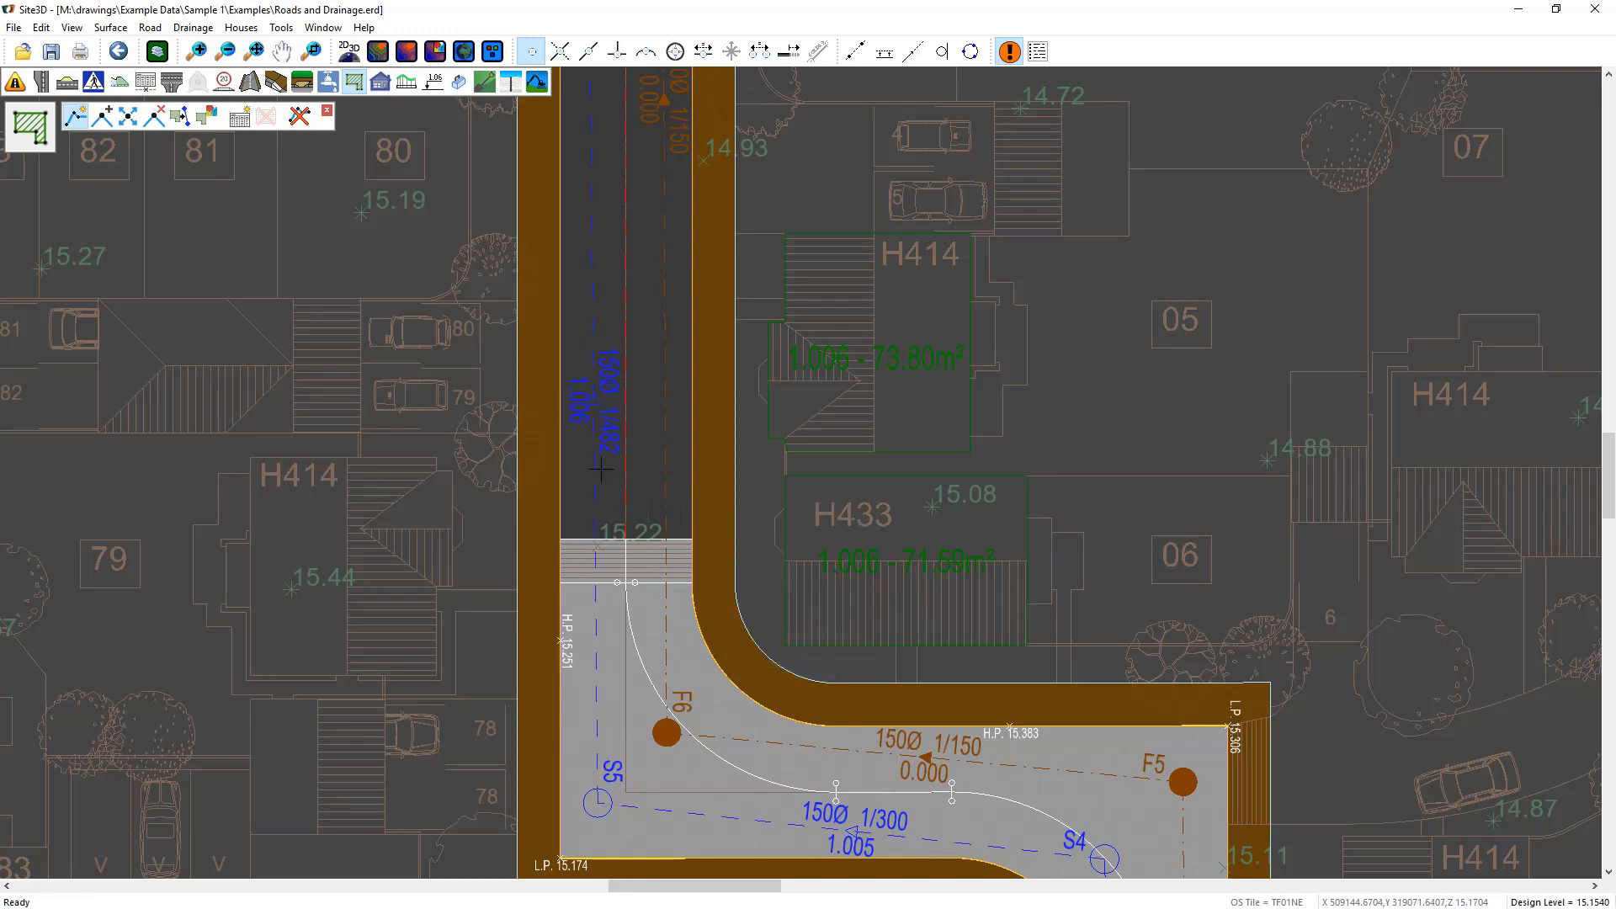
{"action": "mouse_move", "coordinate": [843, 395]}
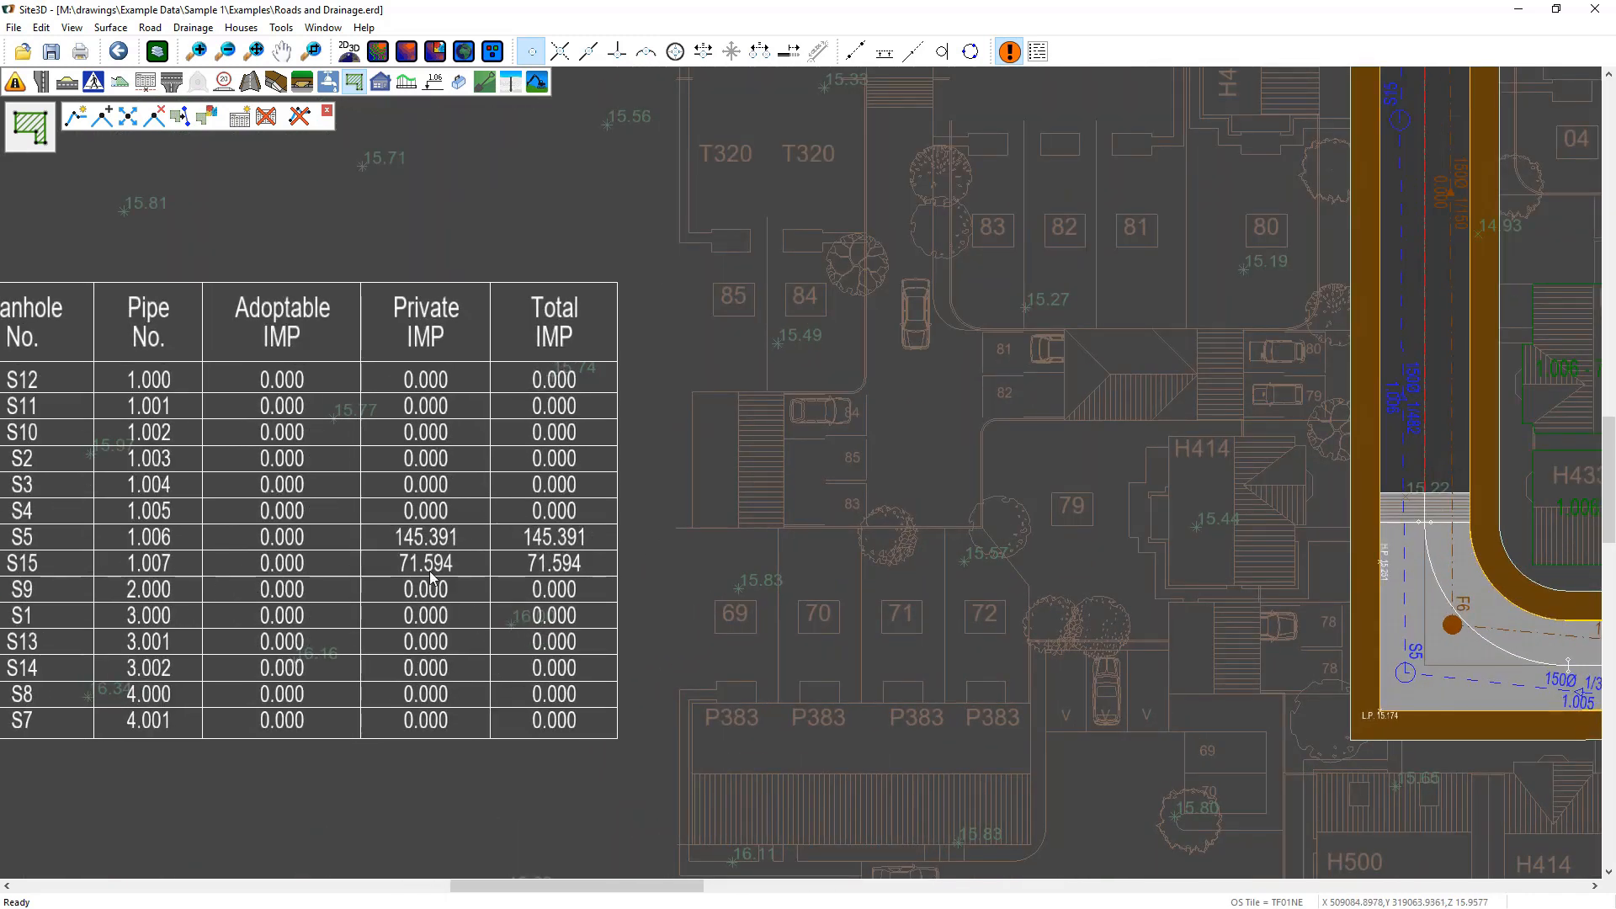
{"action": "mouse_move", "coordinate": [420, 312]}
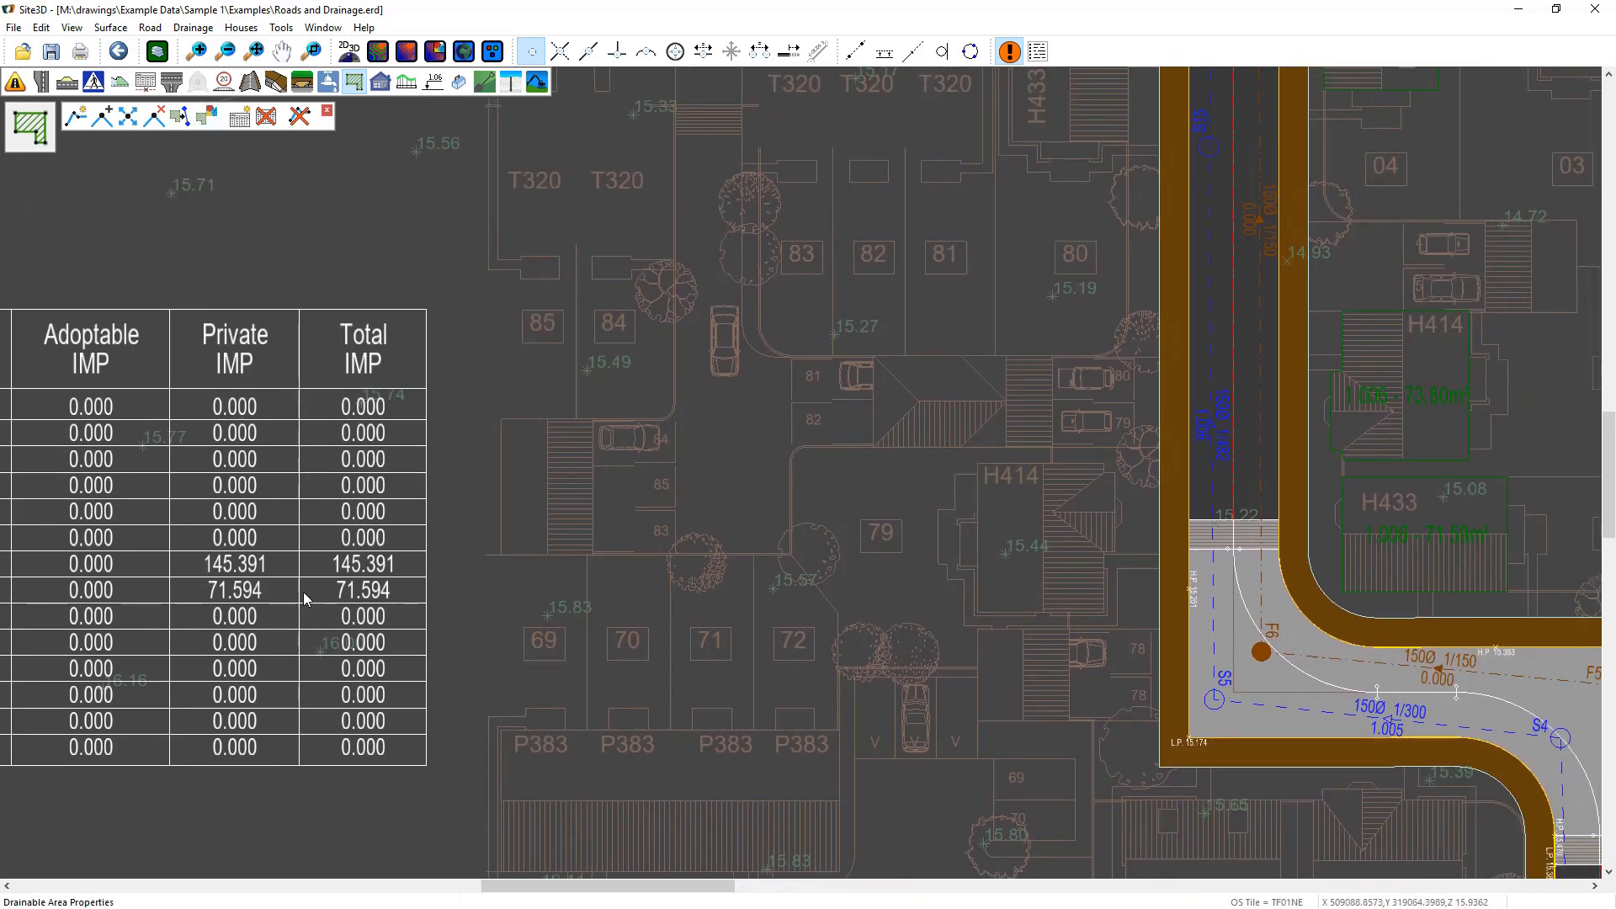
{"action": "mouse_move", "coordinate": [366, 655]}
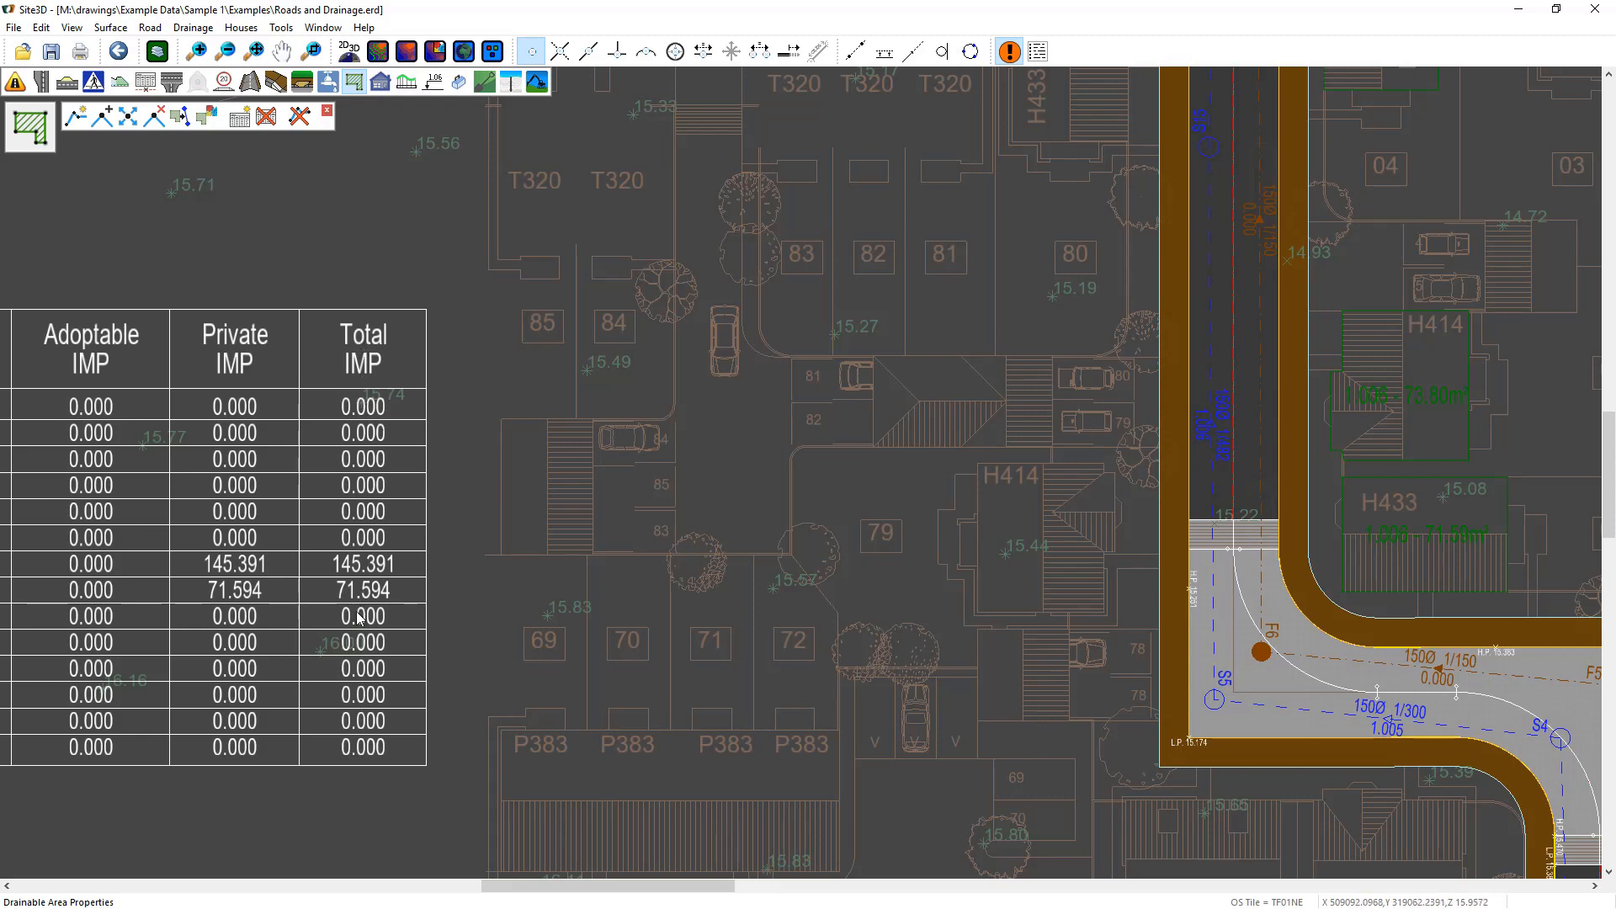
{"action": "mouse_move", "coordinate": [238, 596]}
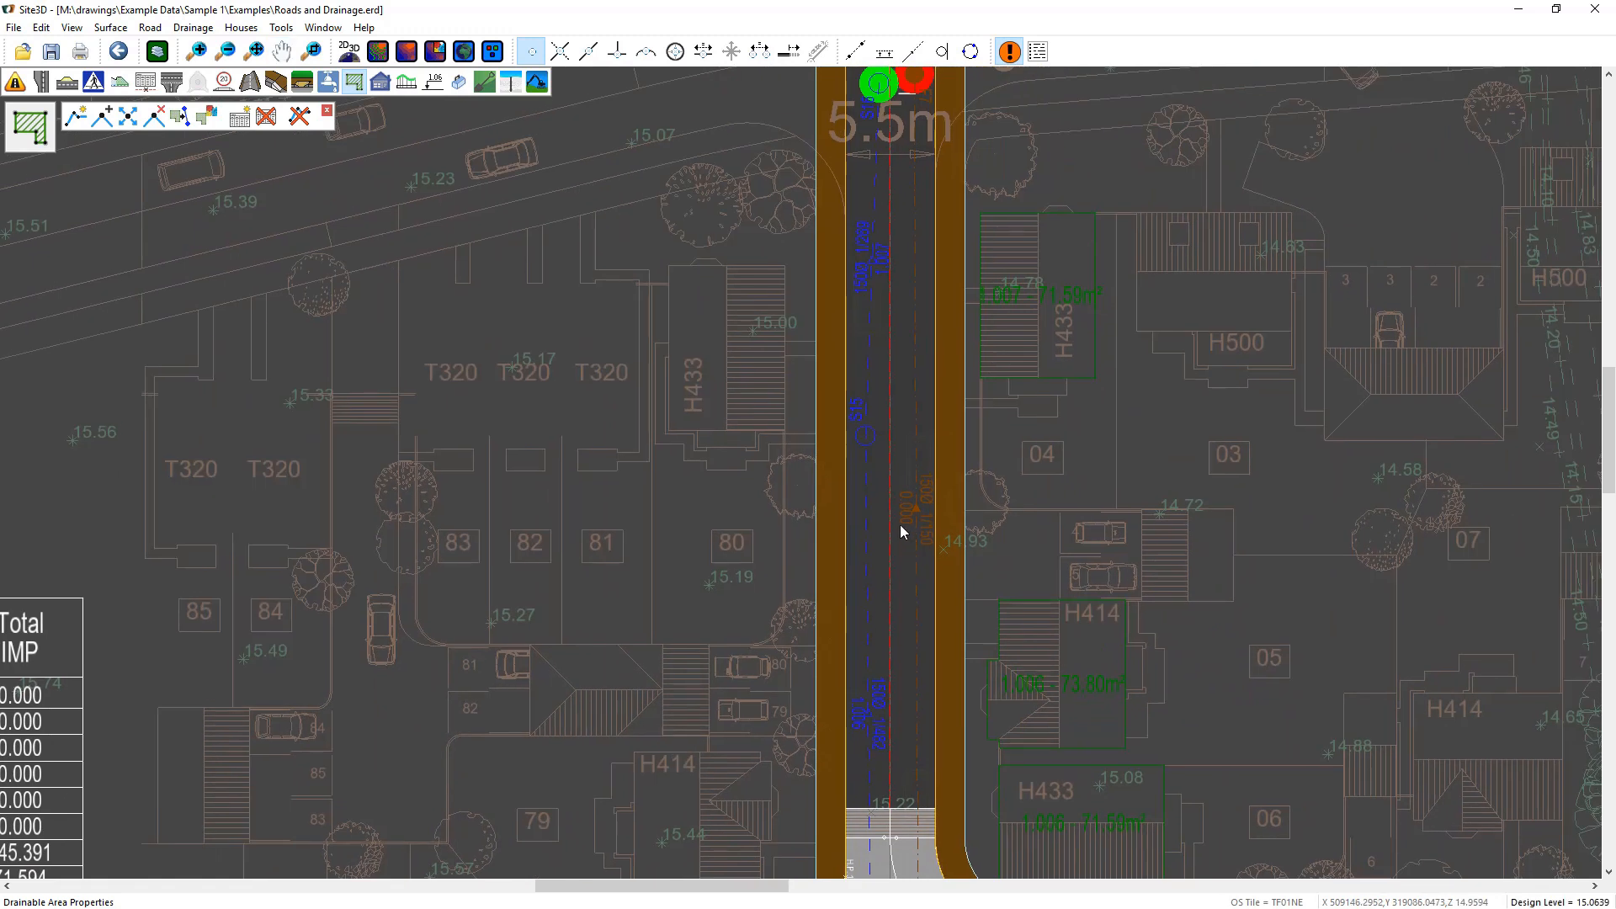
{"action": "mouse_move", "coordinate": [891, 520]}
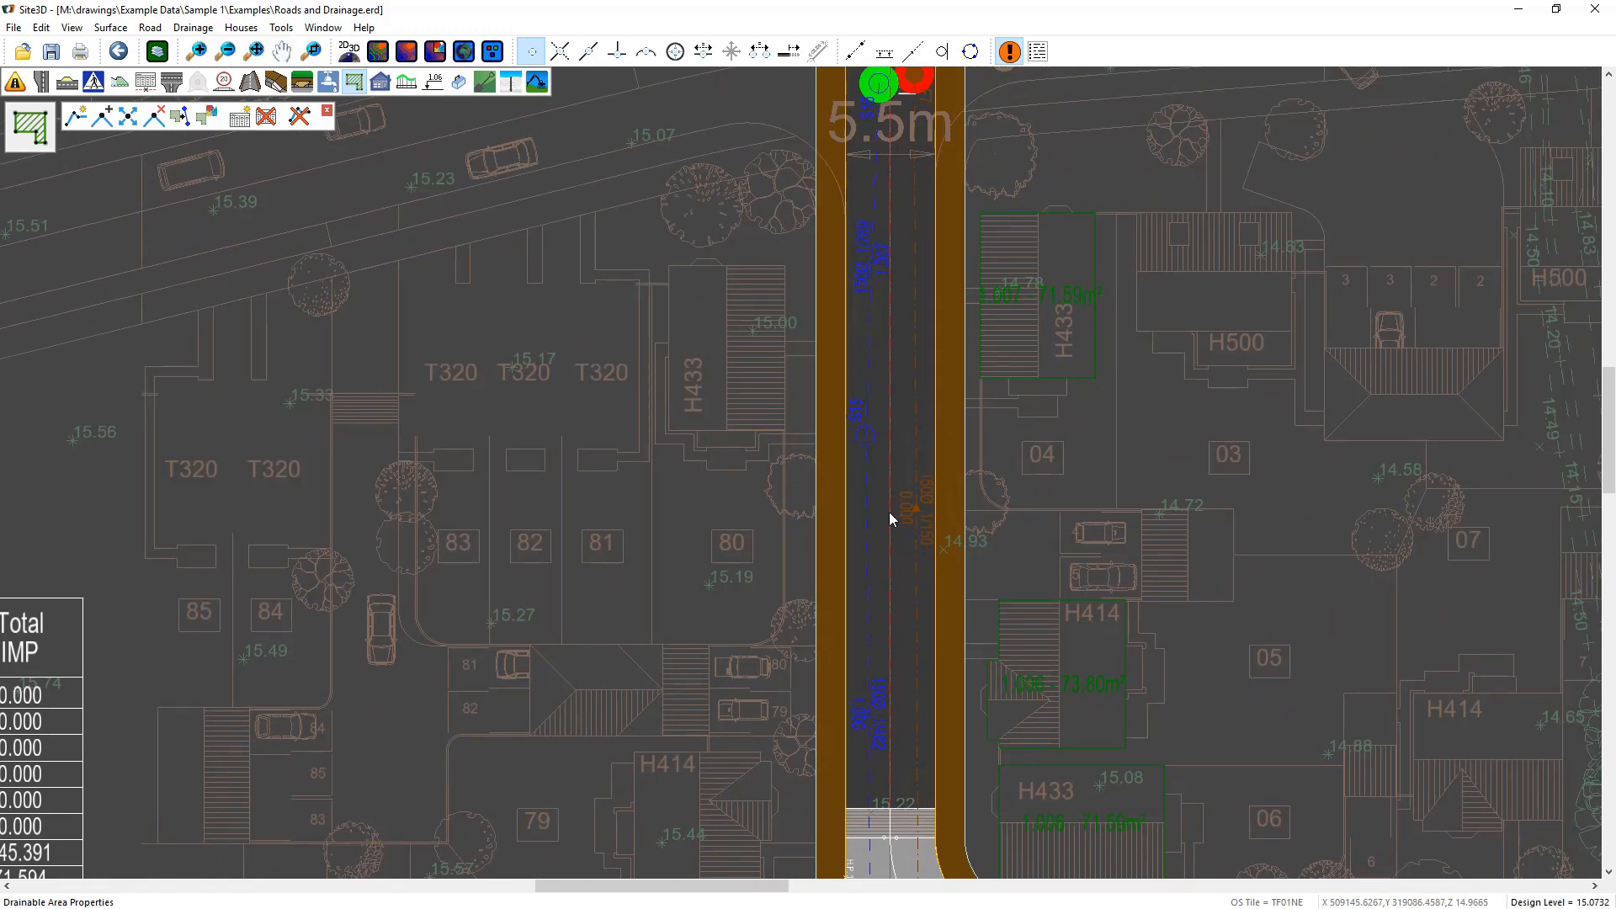
Step: Start a new polyline drainable area over the road stretch between the houses
{"action": "left_click", "coordinate": [28, 127]}
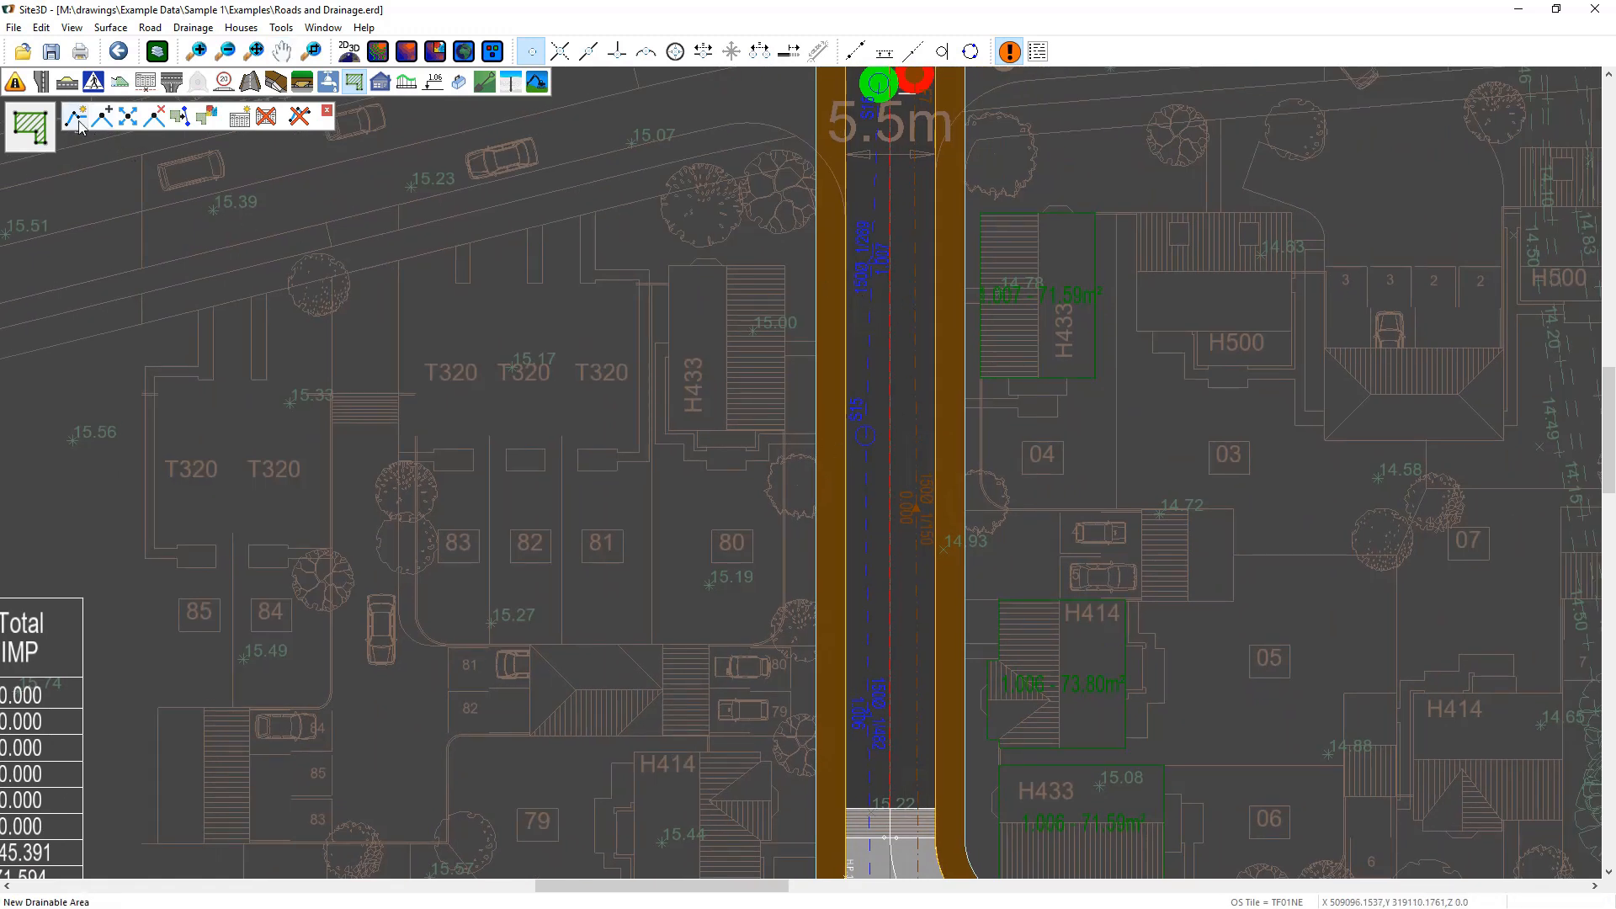
{"action": "left_click", "coordinate": [587, 50]}
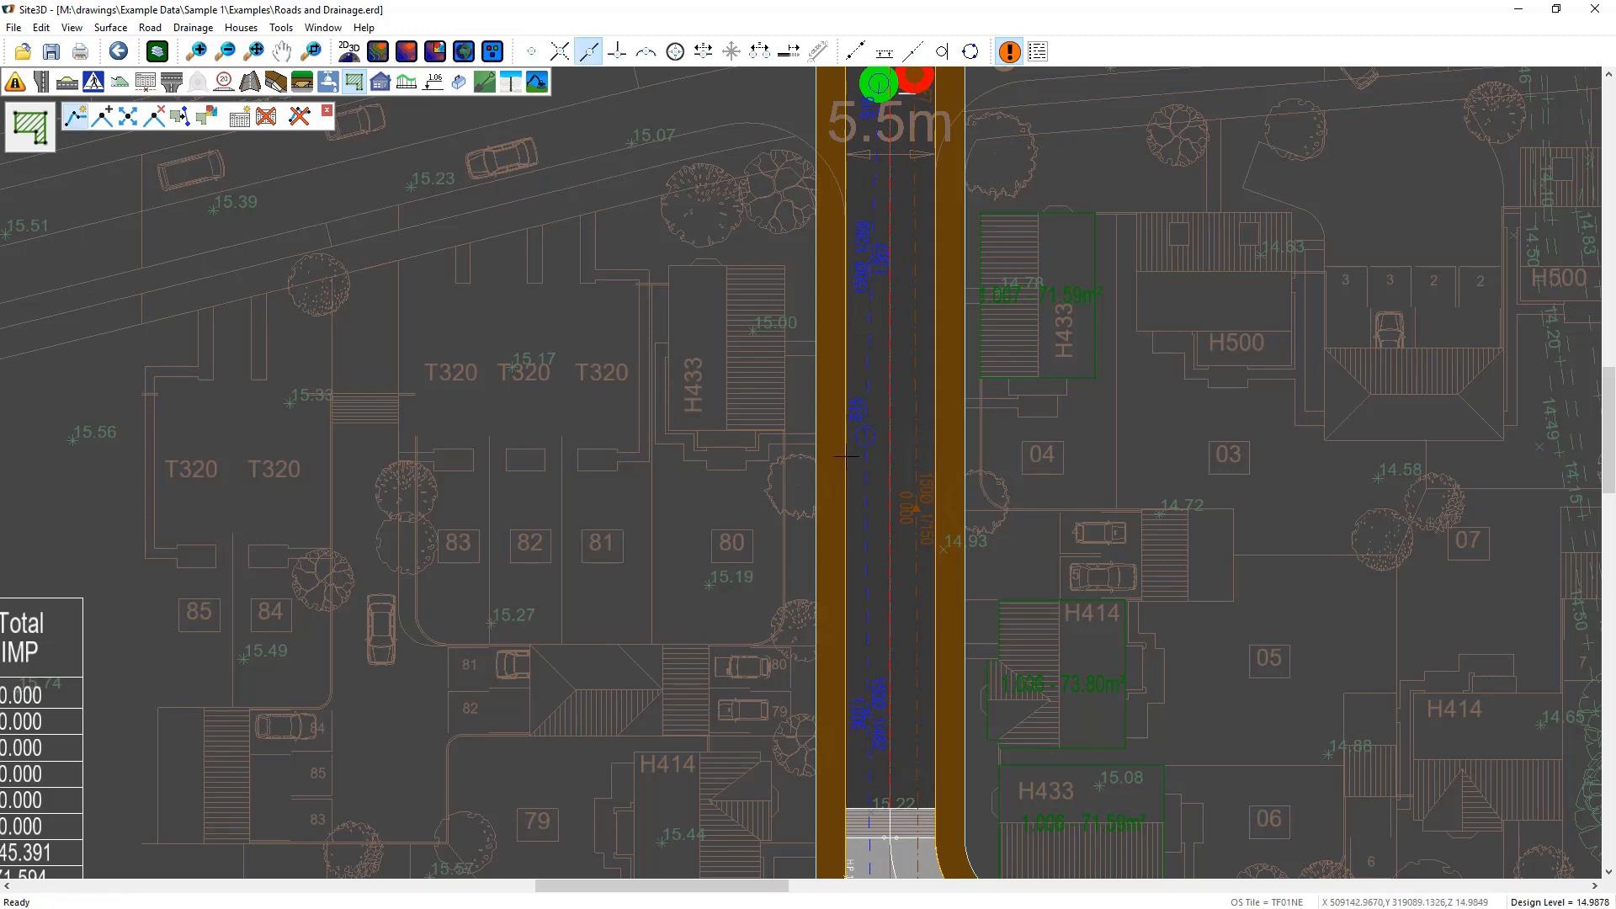
{"action": "mouse_move", "coordinate": [813, 420]}
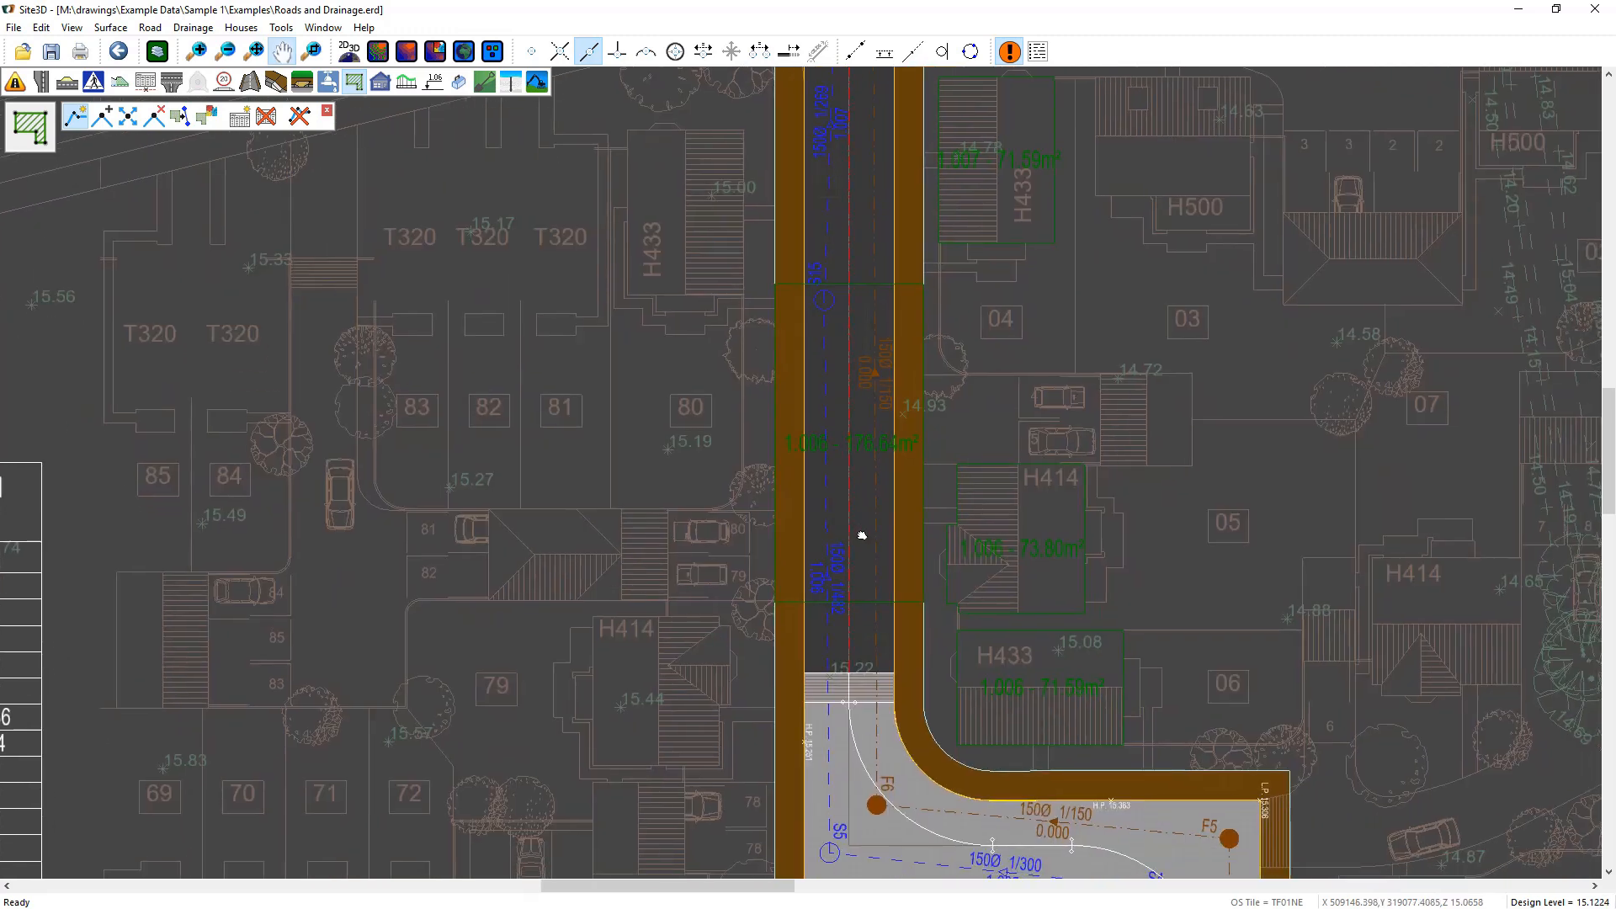
{"action": "mouse_move", "coordinate": [207, 116]}
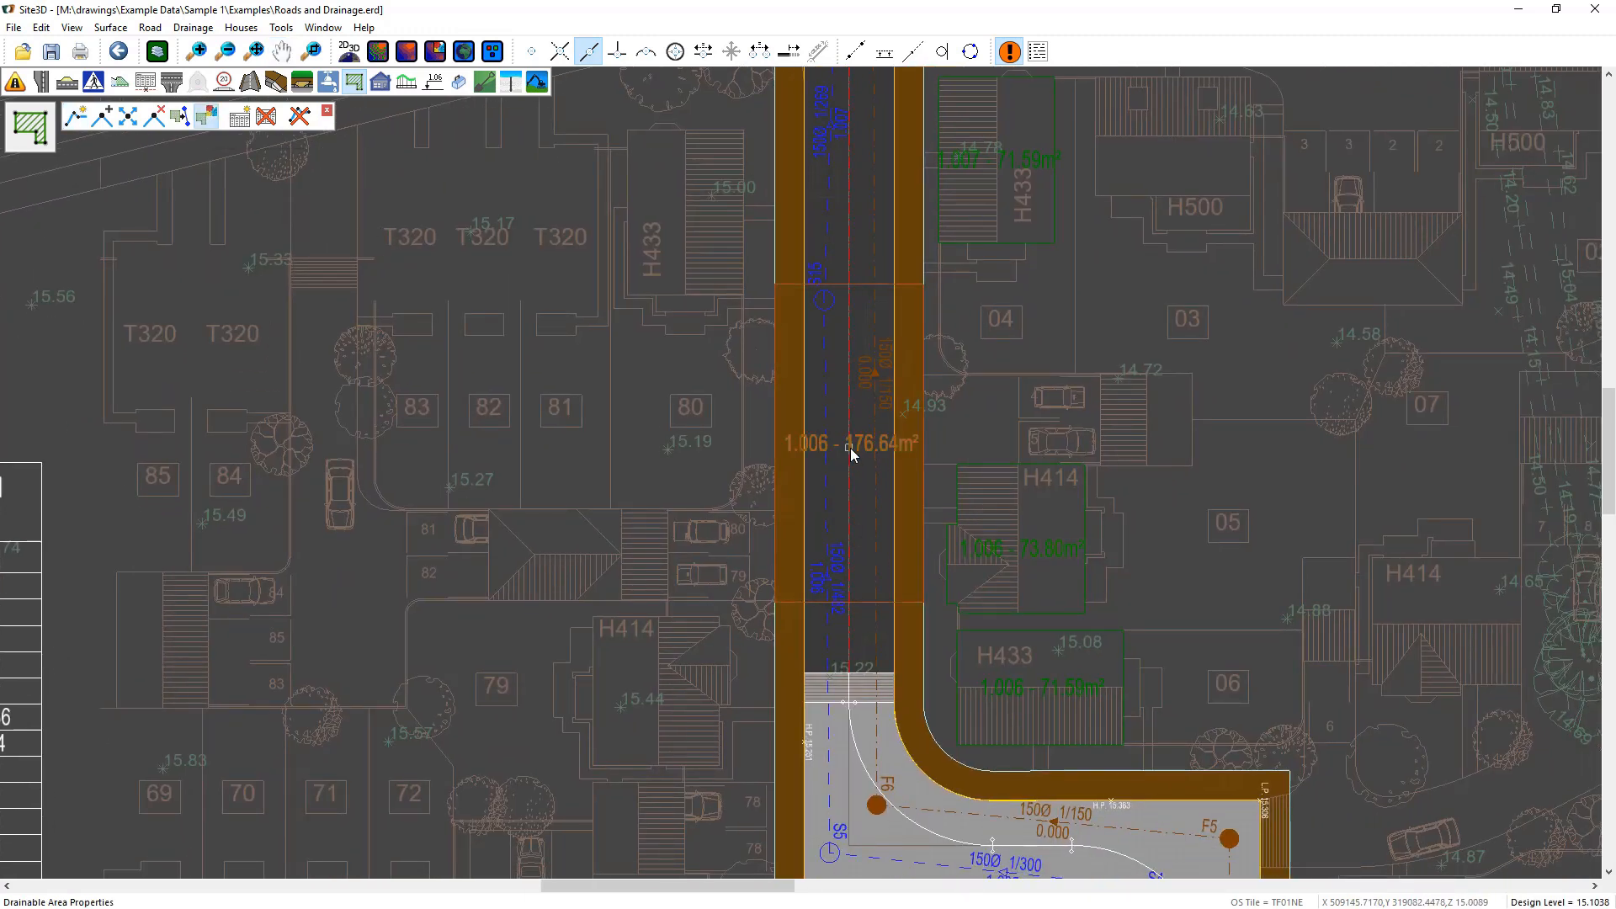
Step: Set the 176.645 m² road area on pipe 1.006 to adoptable and blue
{"action": "double_click", "coordinate": [850, 443]}
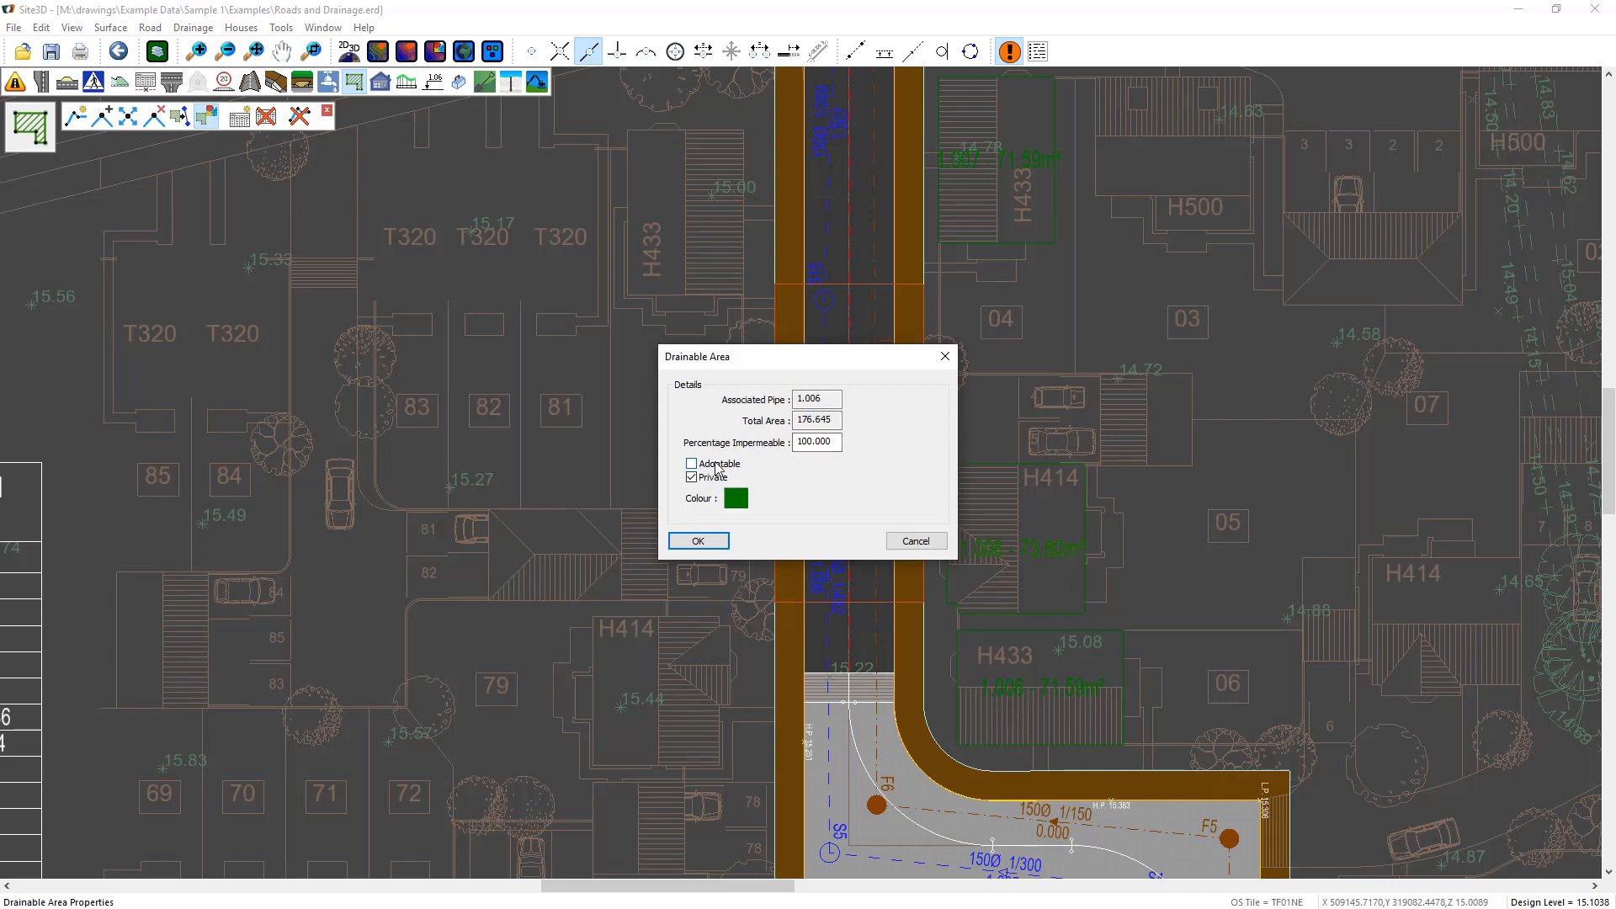
{"action": "left_click", "coordinate": [692, 463]}
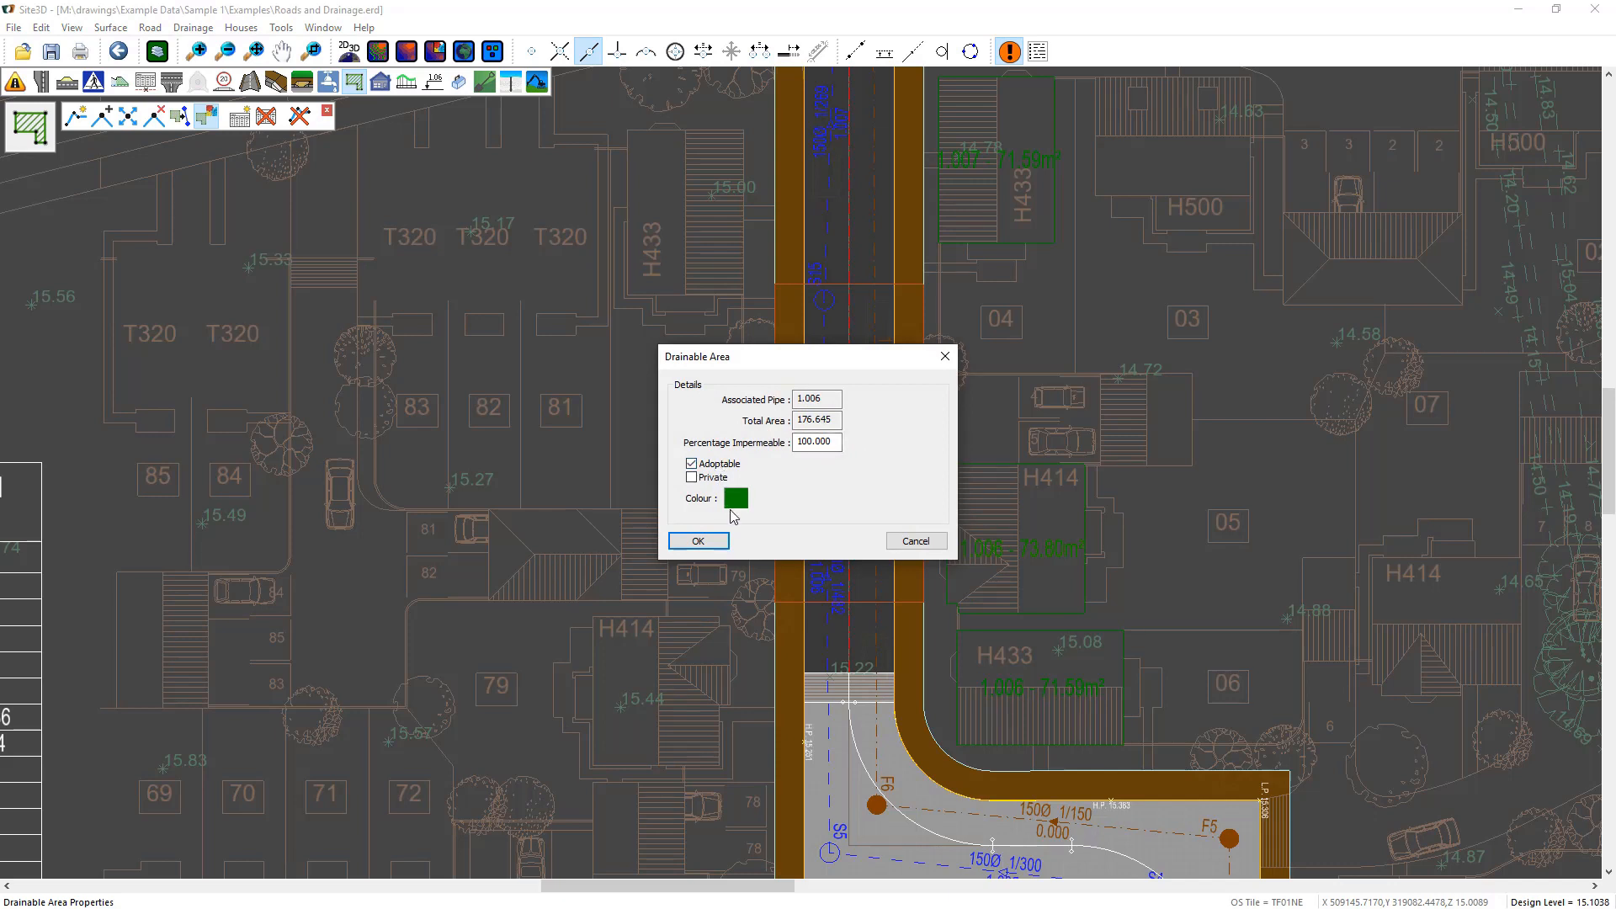
{"action": "left_click", "coordinate": [734, 498]}
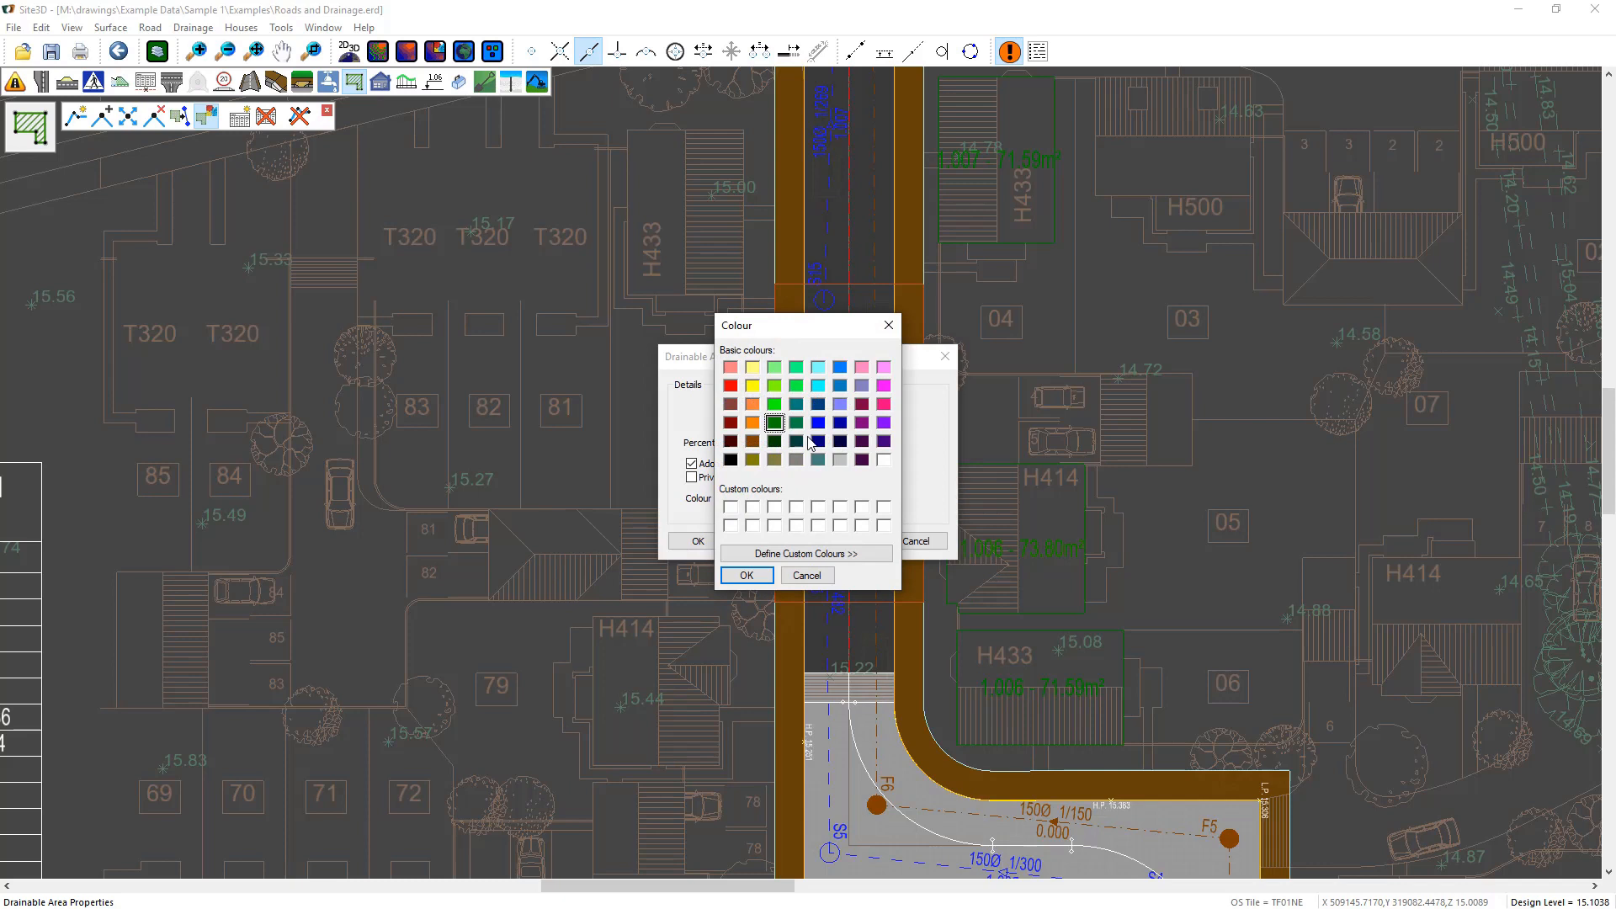
{"action": "left_click", "coordinate": [818, 422]}
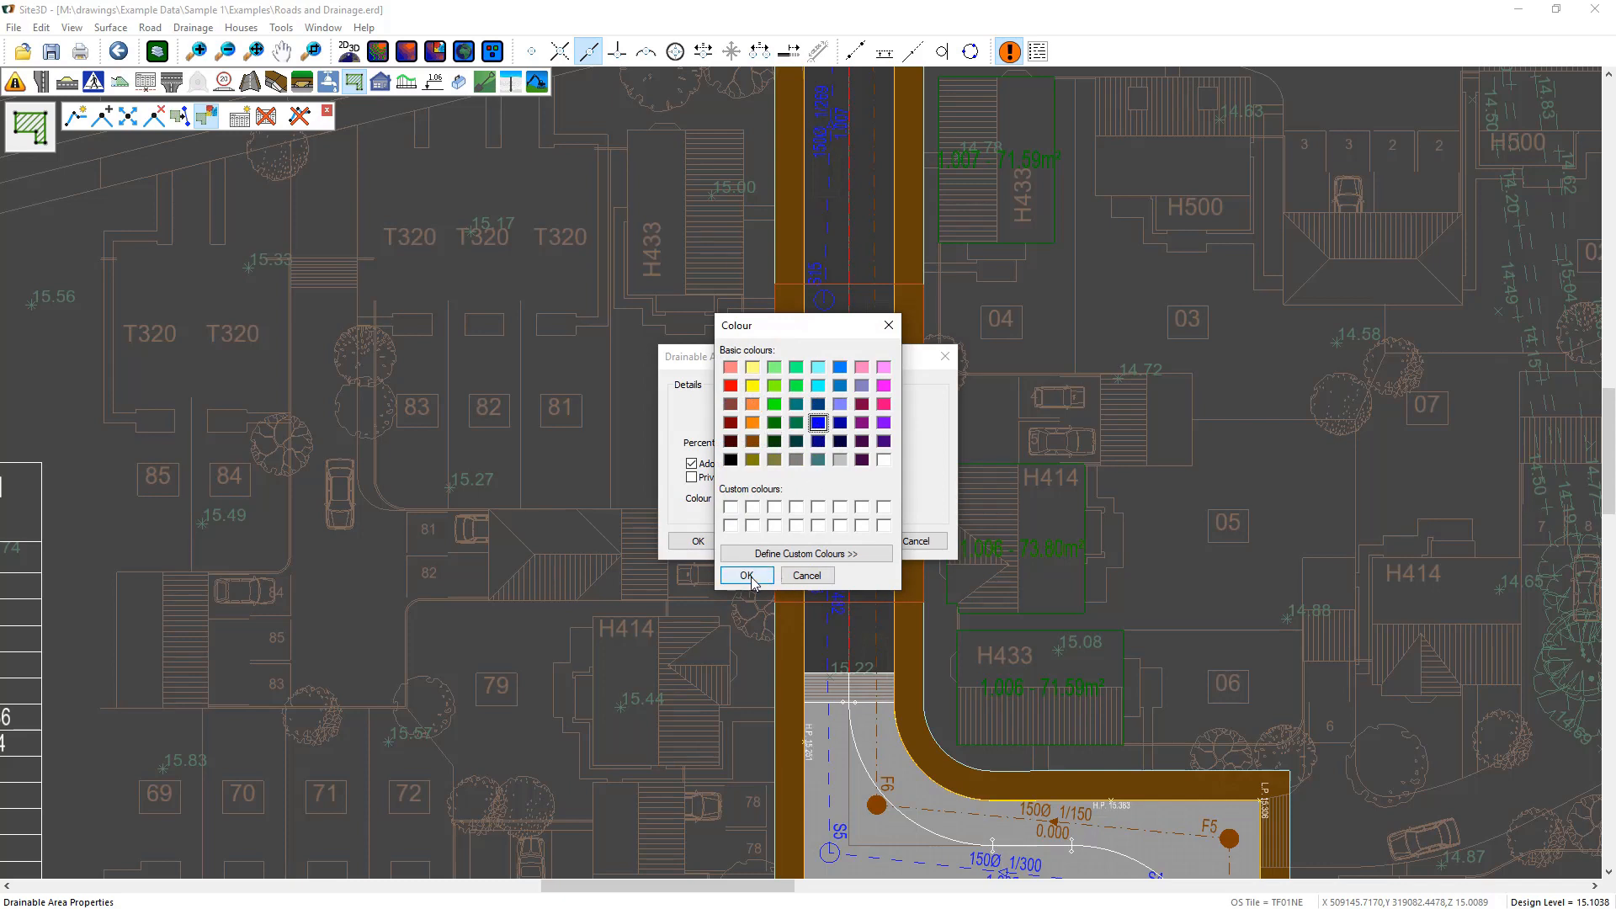
{"action": "left_click", "coordinate": [746, 574]}
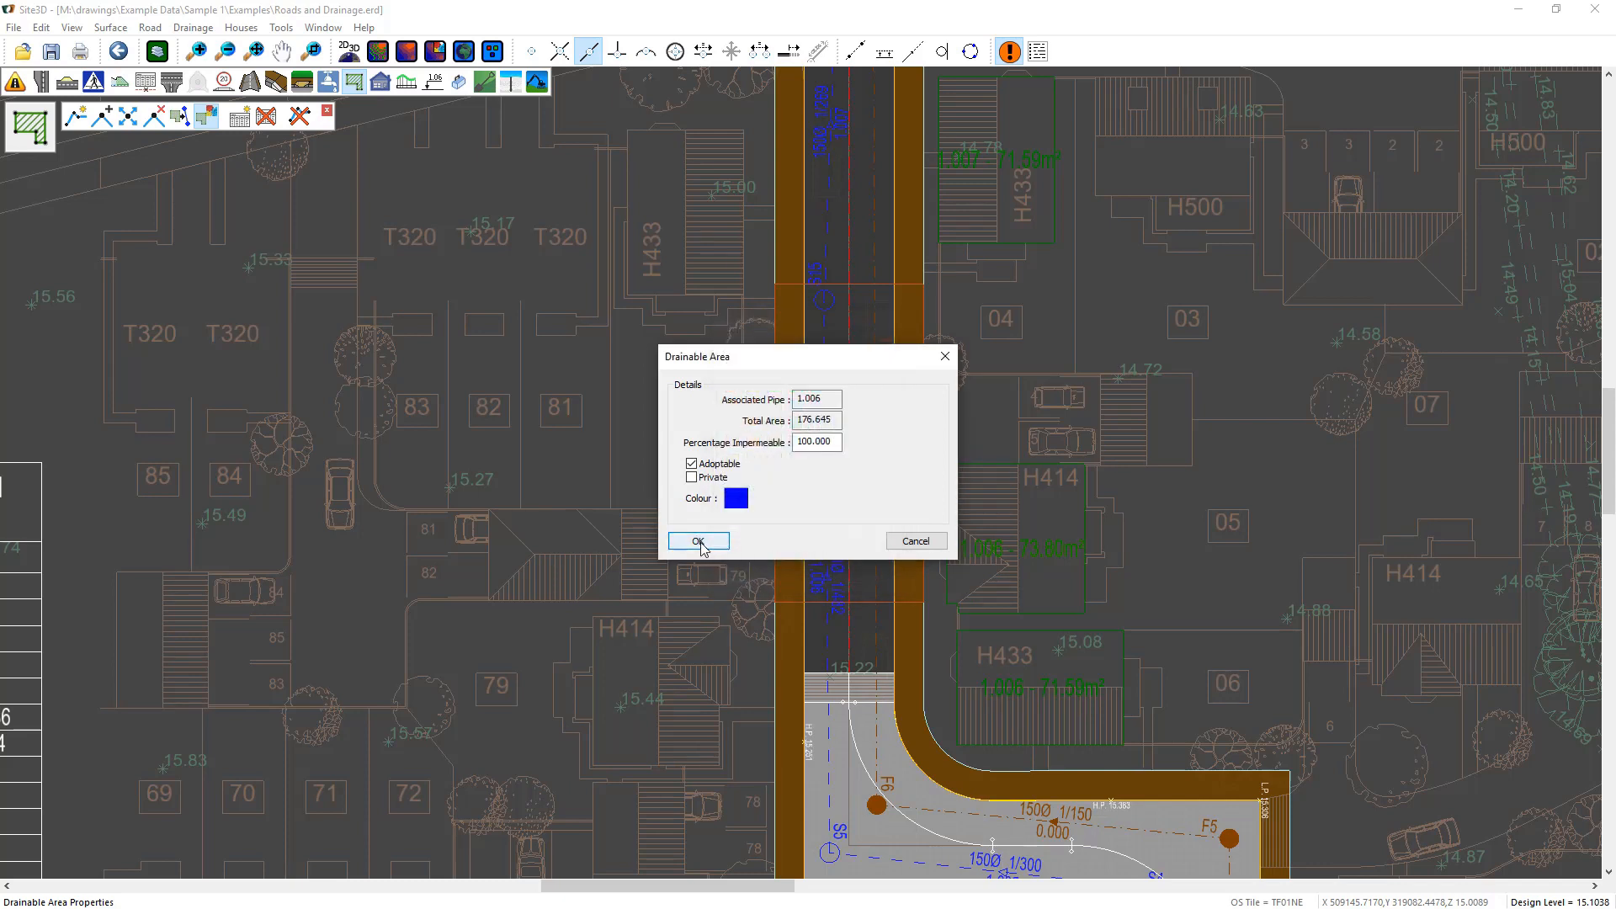
{"action": "left_click", "coordinate": [697, 542]}
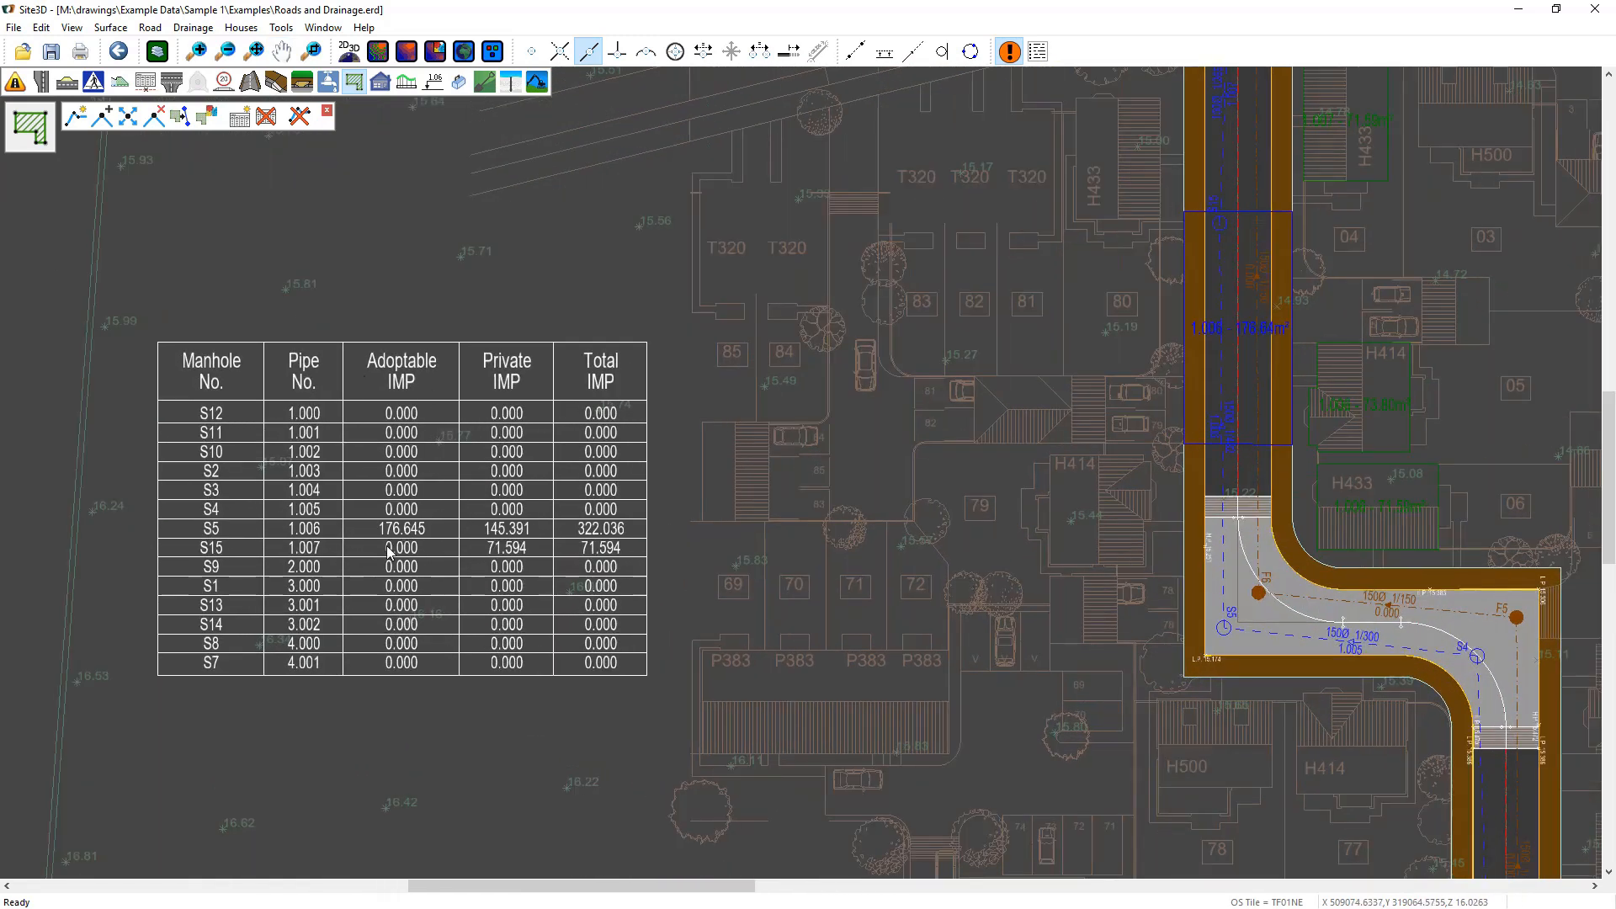
{"action": "mouse_move", "coordinate": [317, 525]}
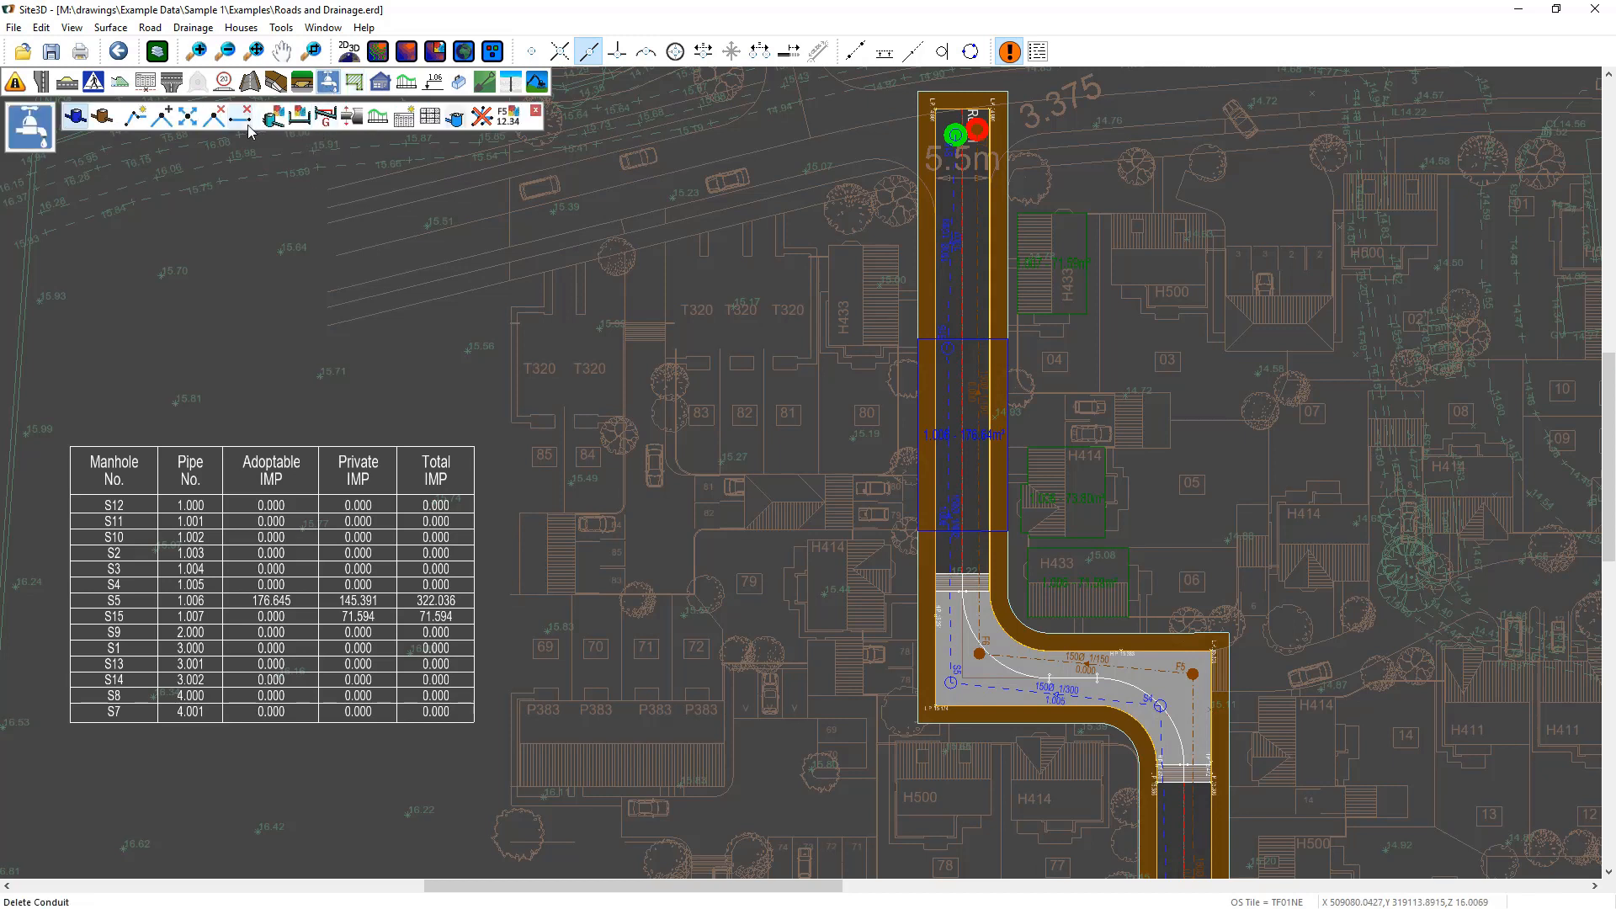
{"action": "left_click", "coordinate": [946, 479]}
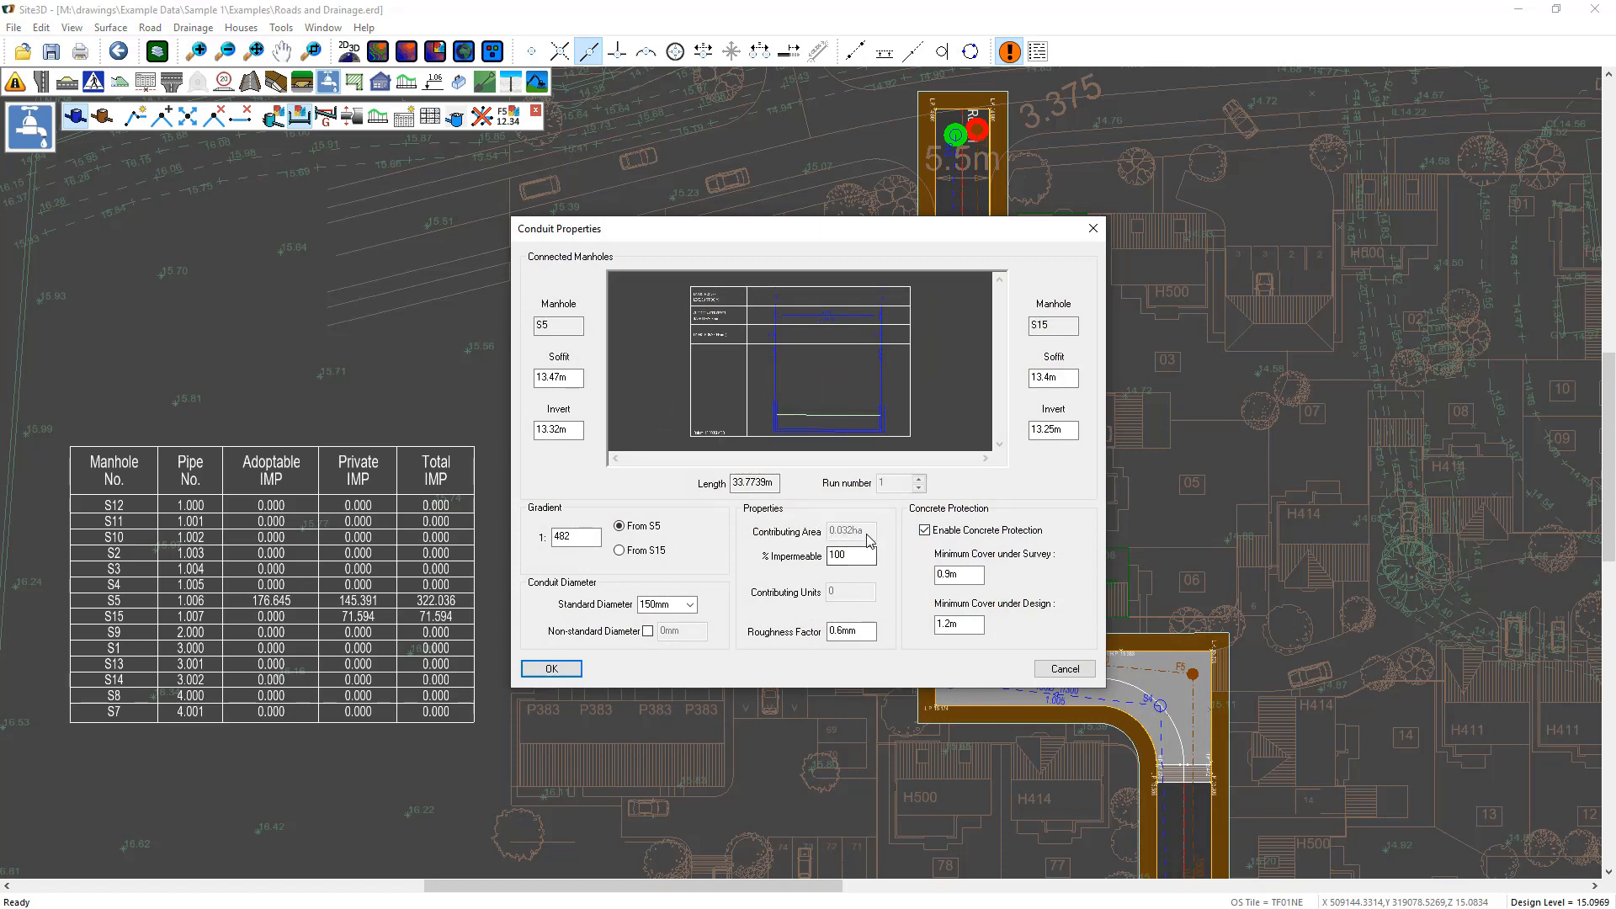
{"action": "mouse_move", "coordinate": [1128, 537]}
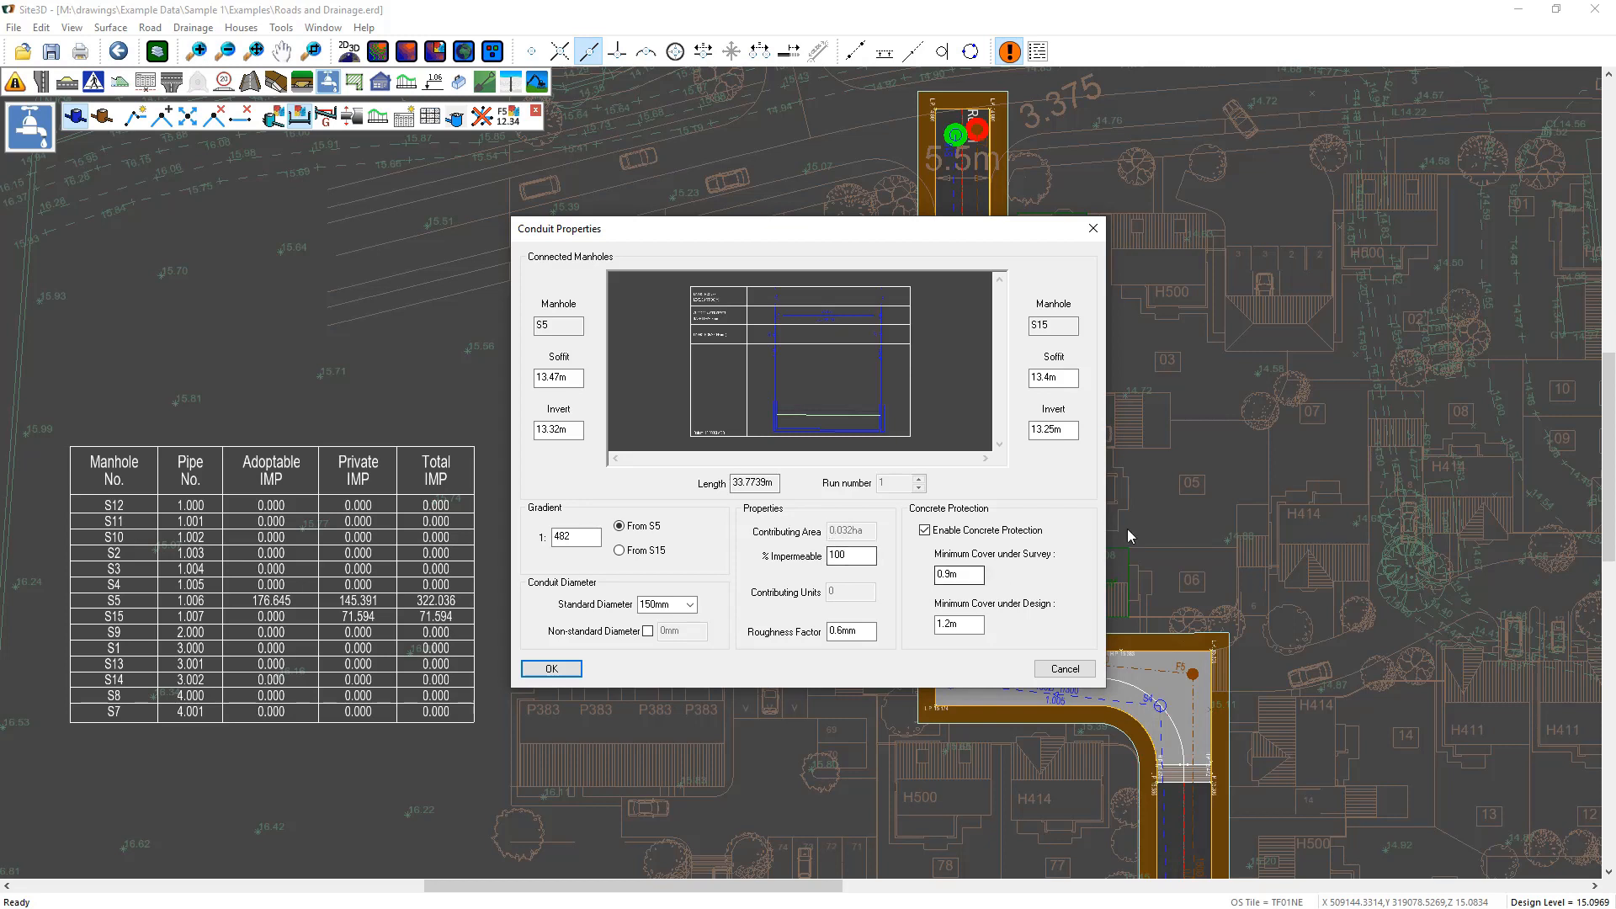
{"action": "mouse_move", "coordinate": [1066, 602]}
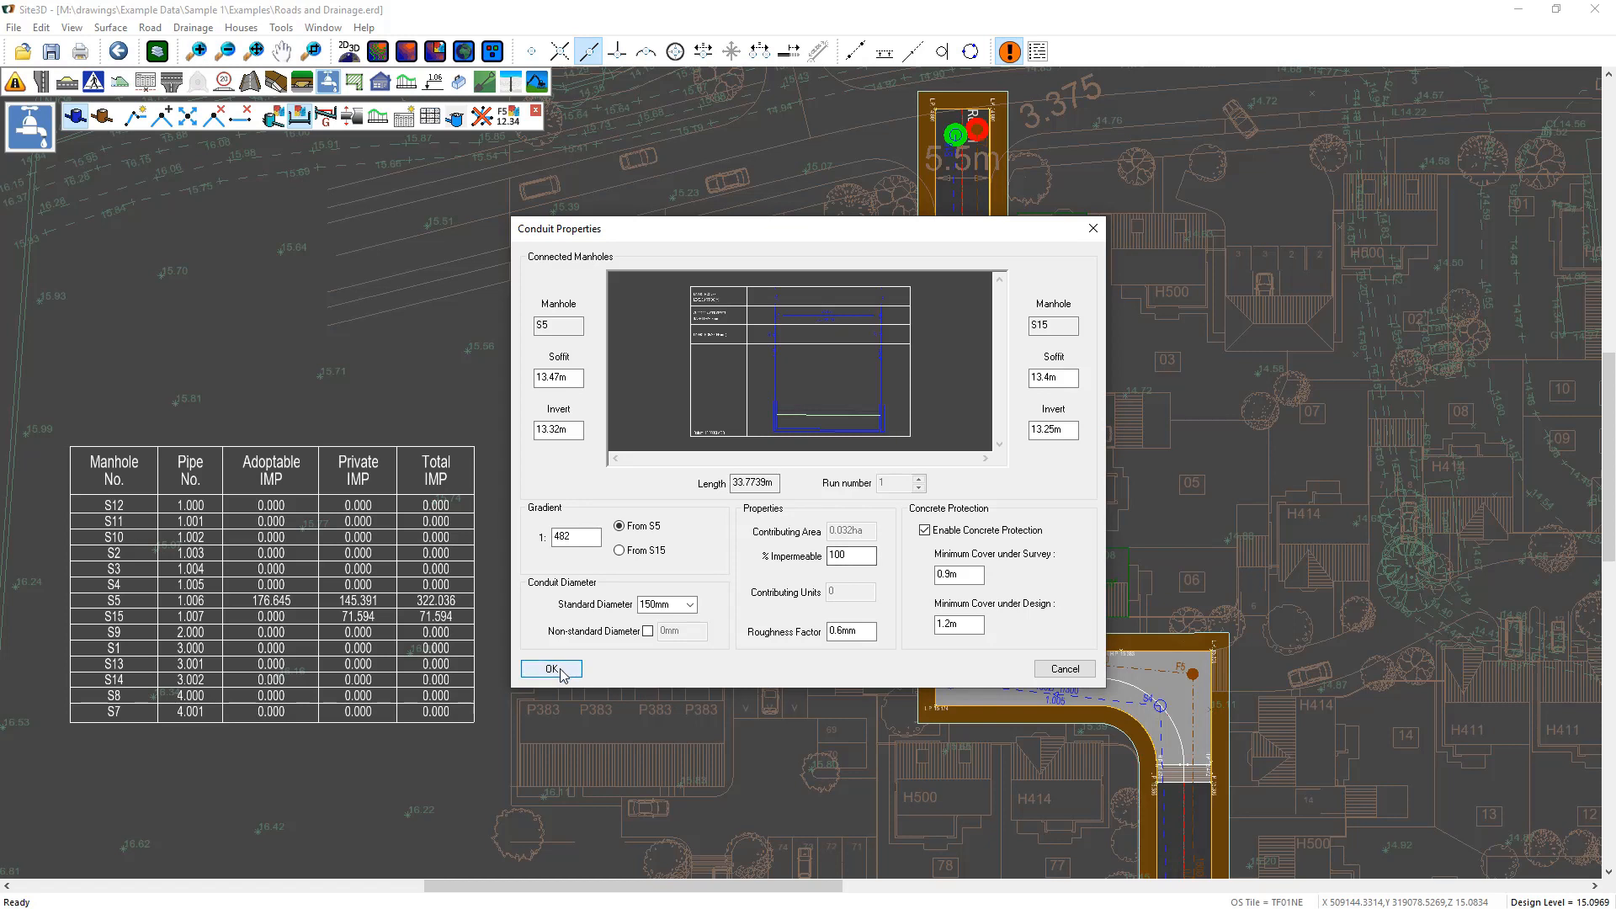
{"action": "left_click", "coordinate": [550, 669]}
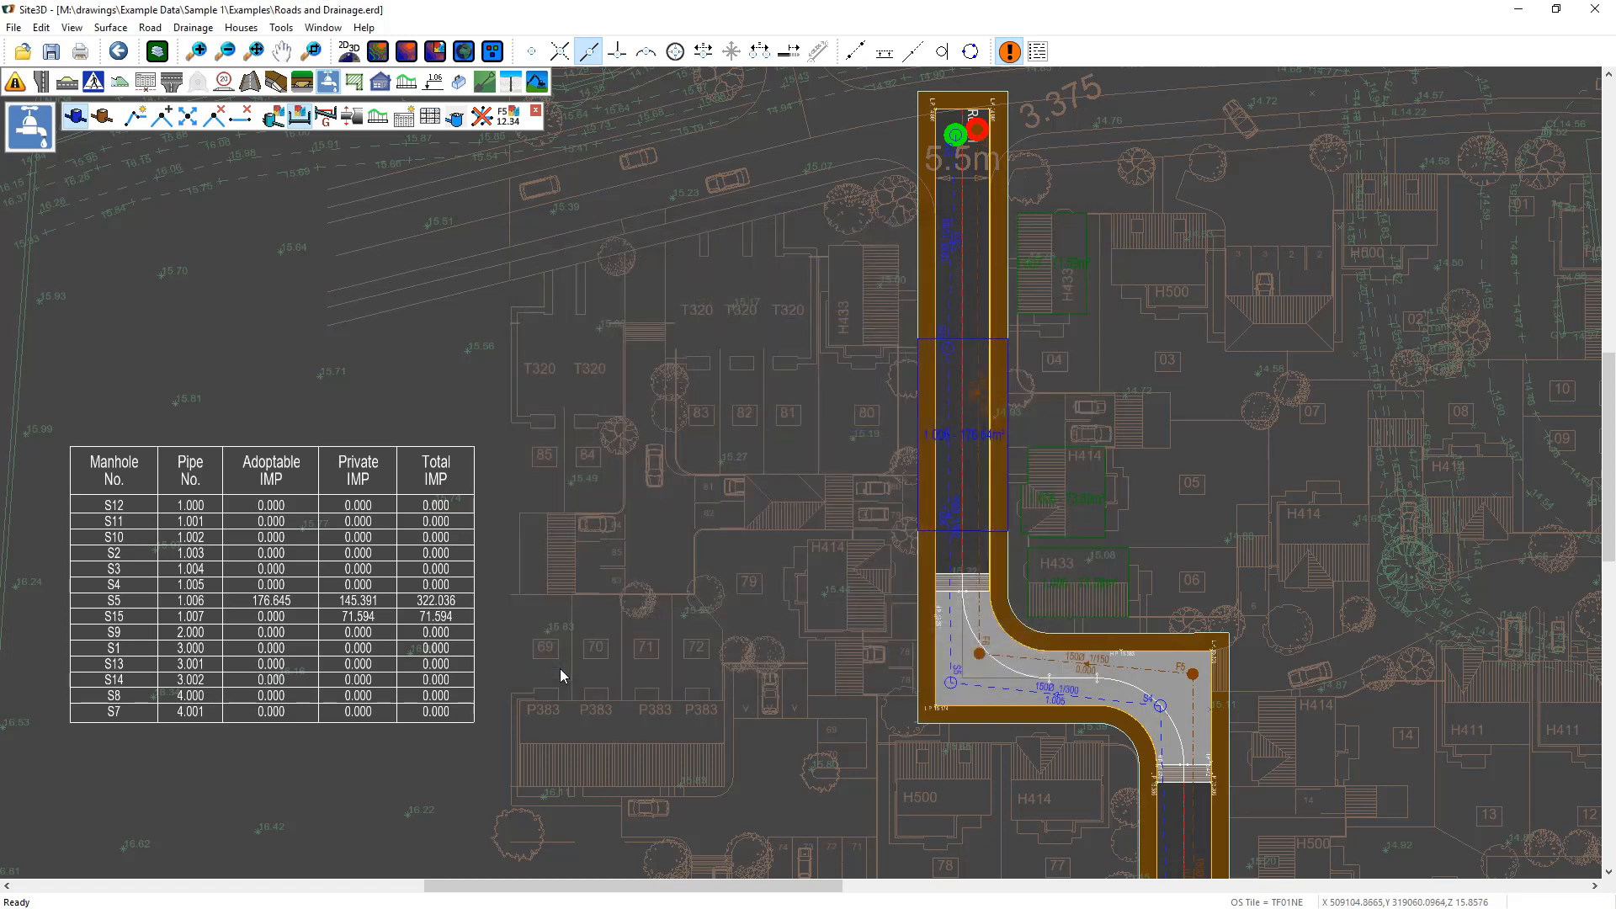